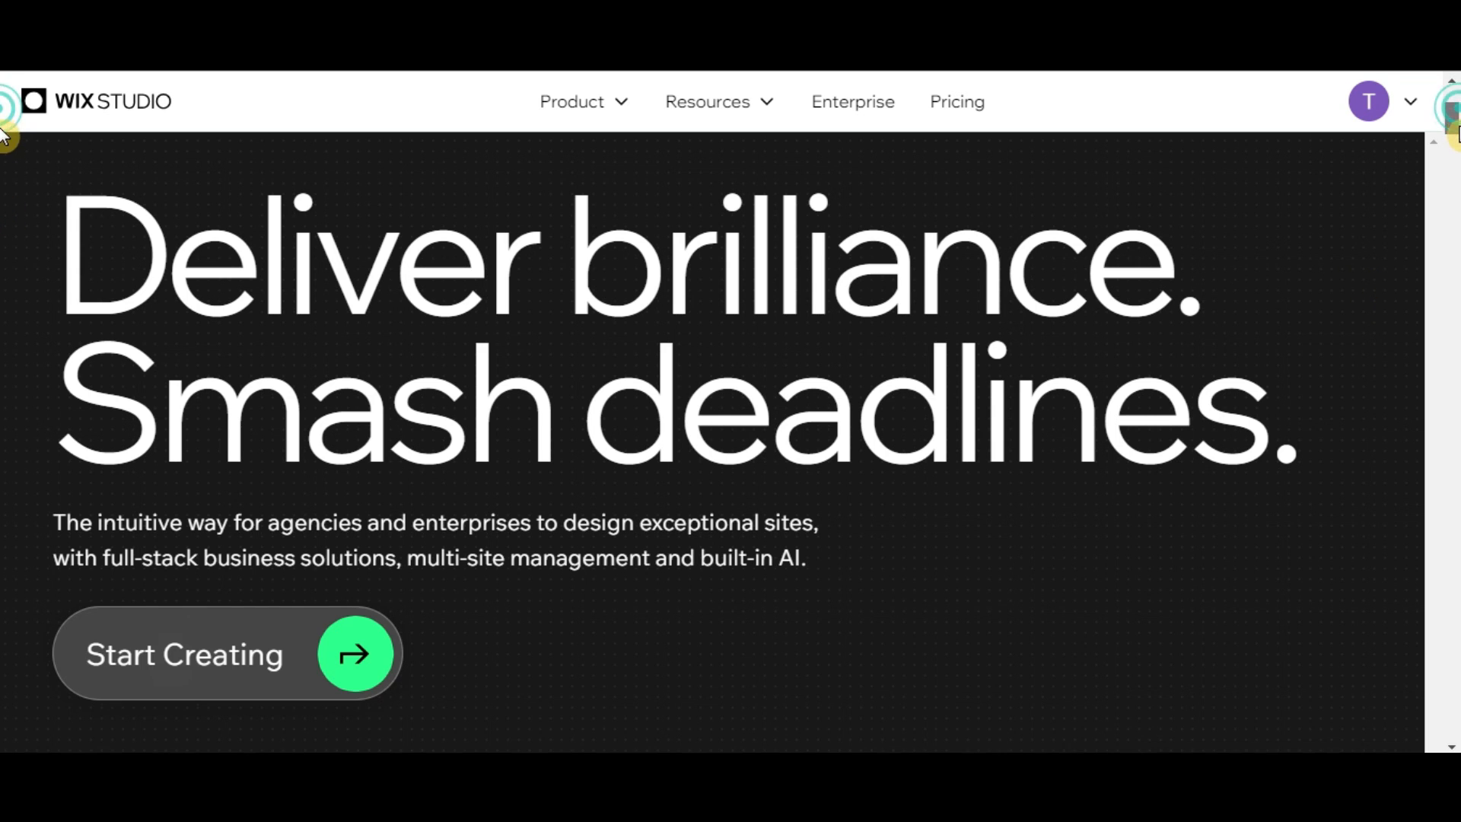
# Step: Scroll down through the Wix Studio landing page's feature overview
pyautogui.scroll(-3)
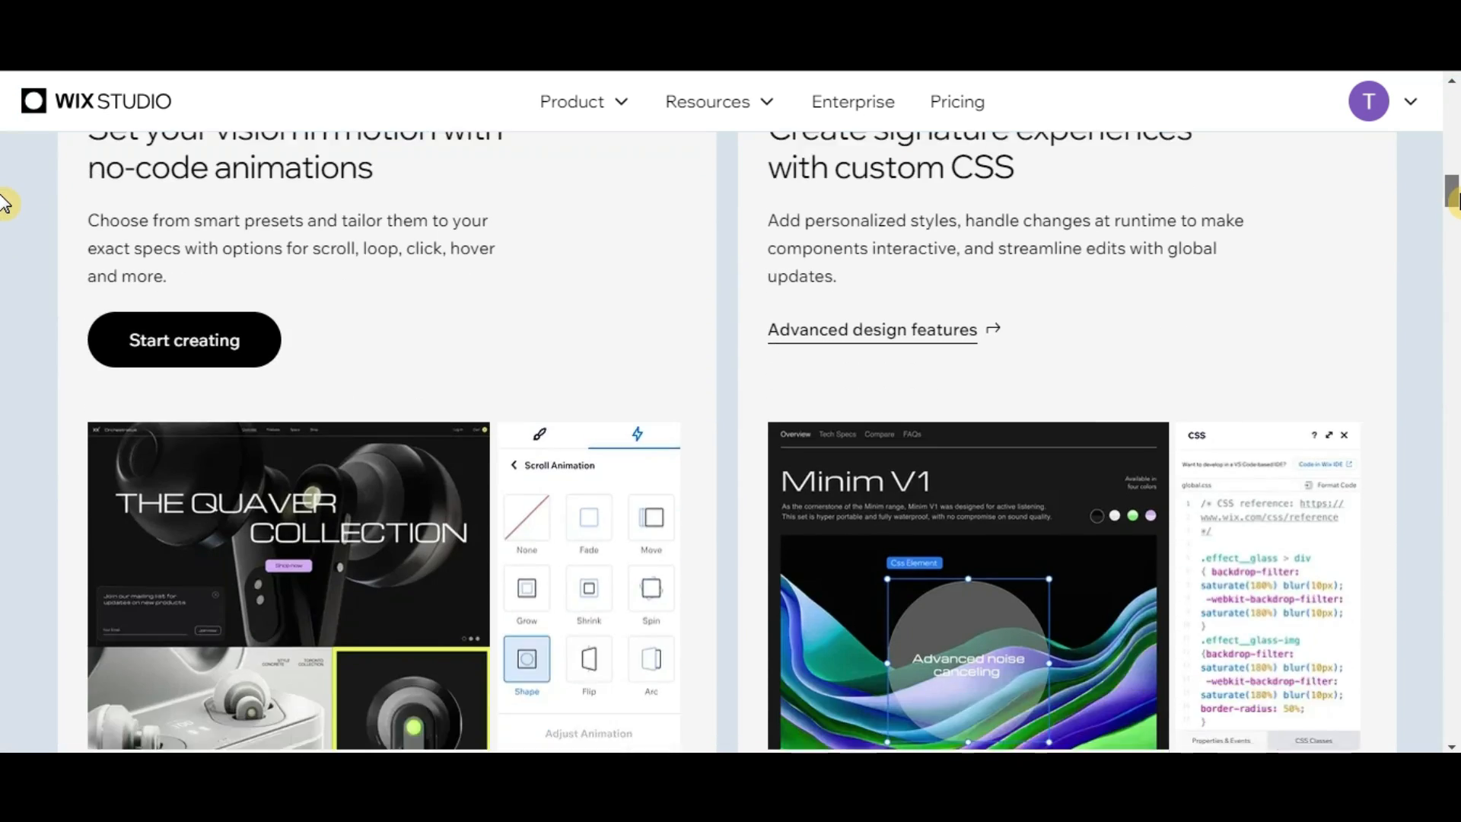
pyautogui.scroll(-3)
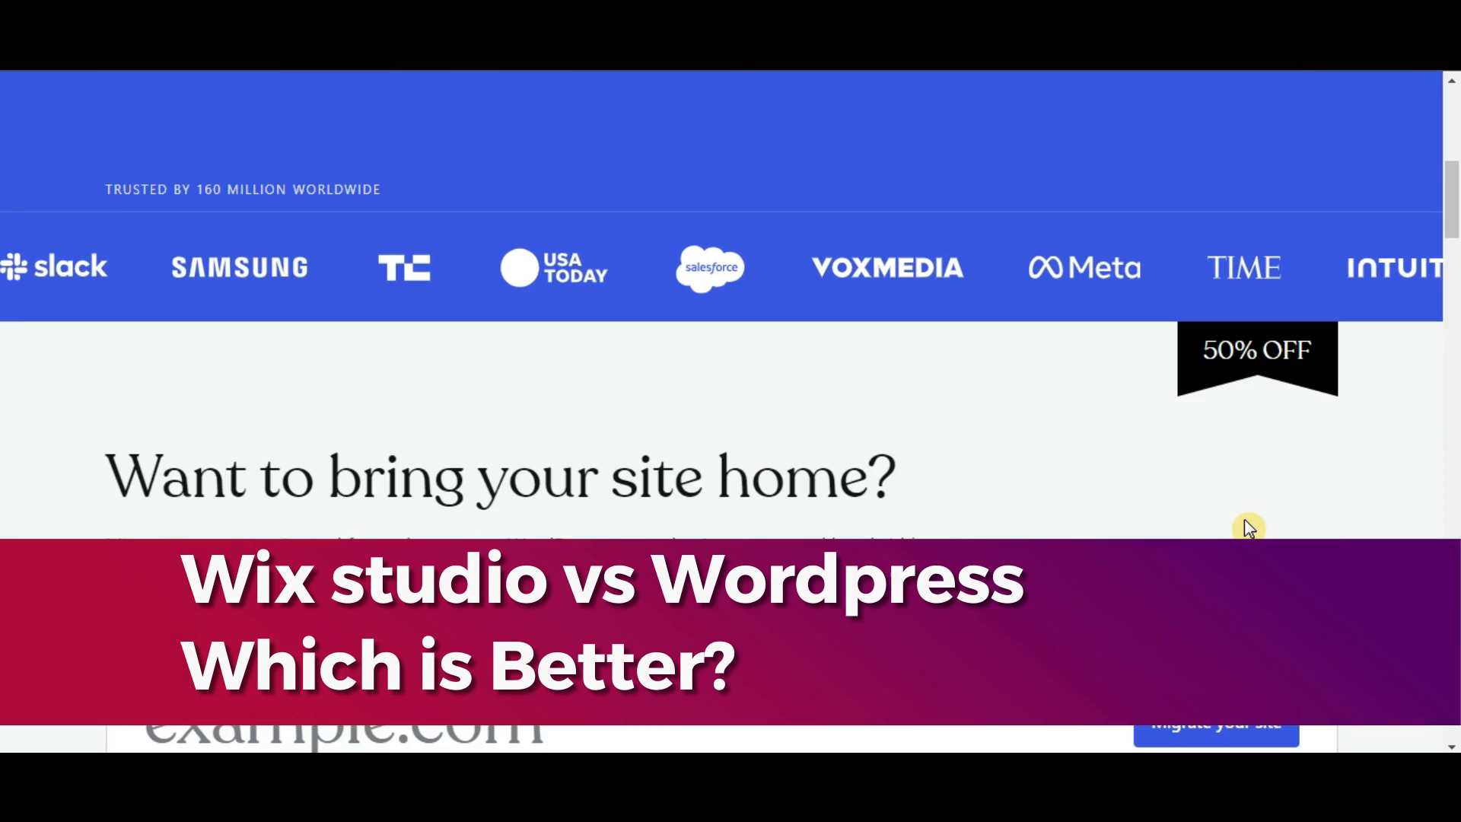
pyautogui.scroll(-3)
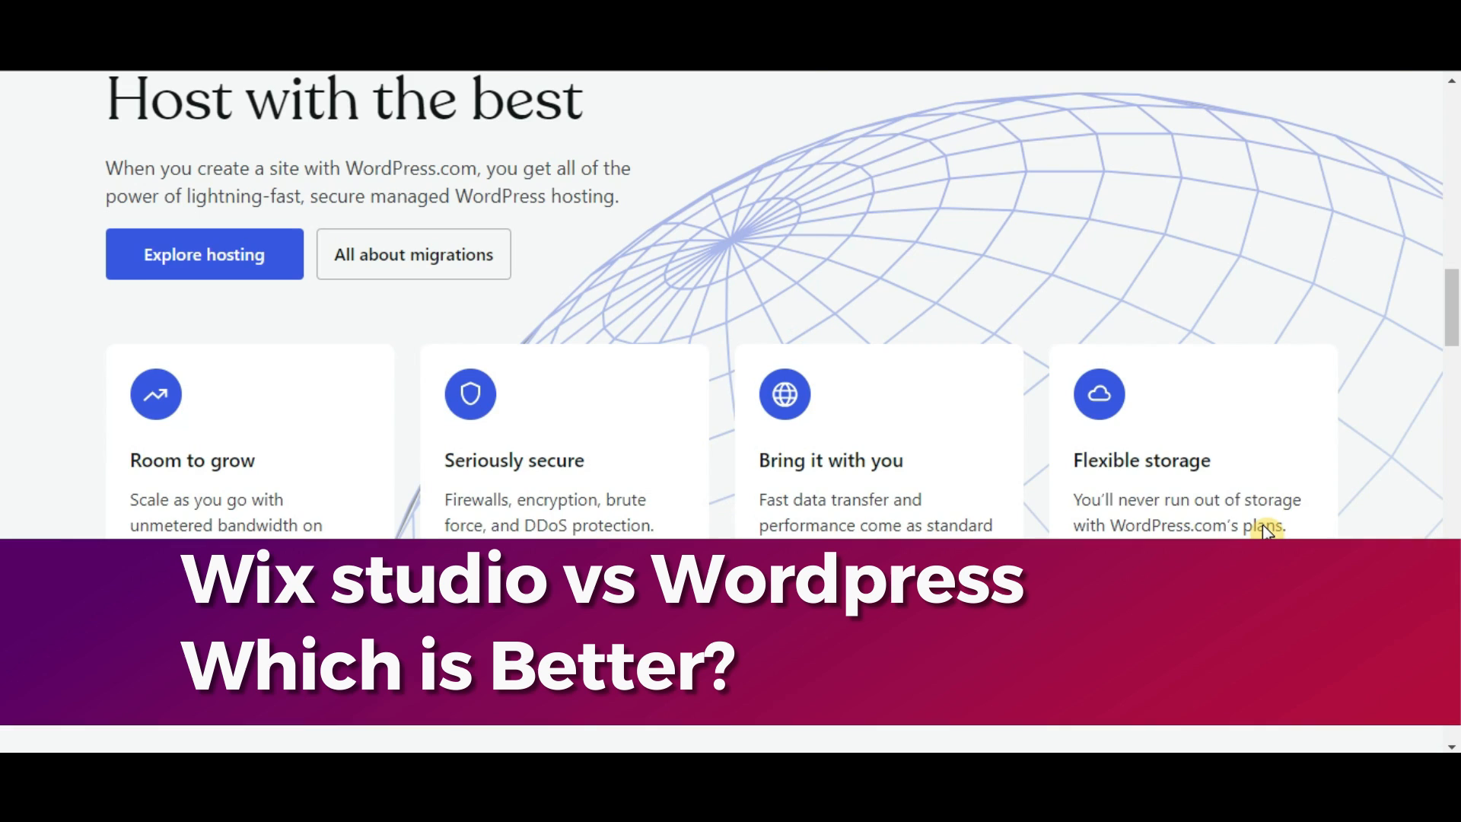
pyautogui.scroll(-3)
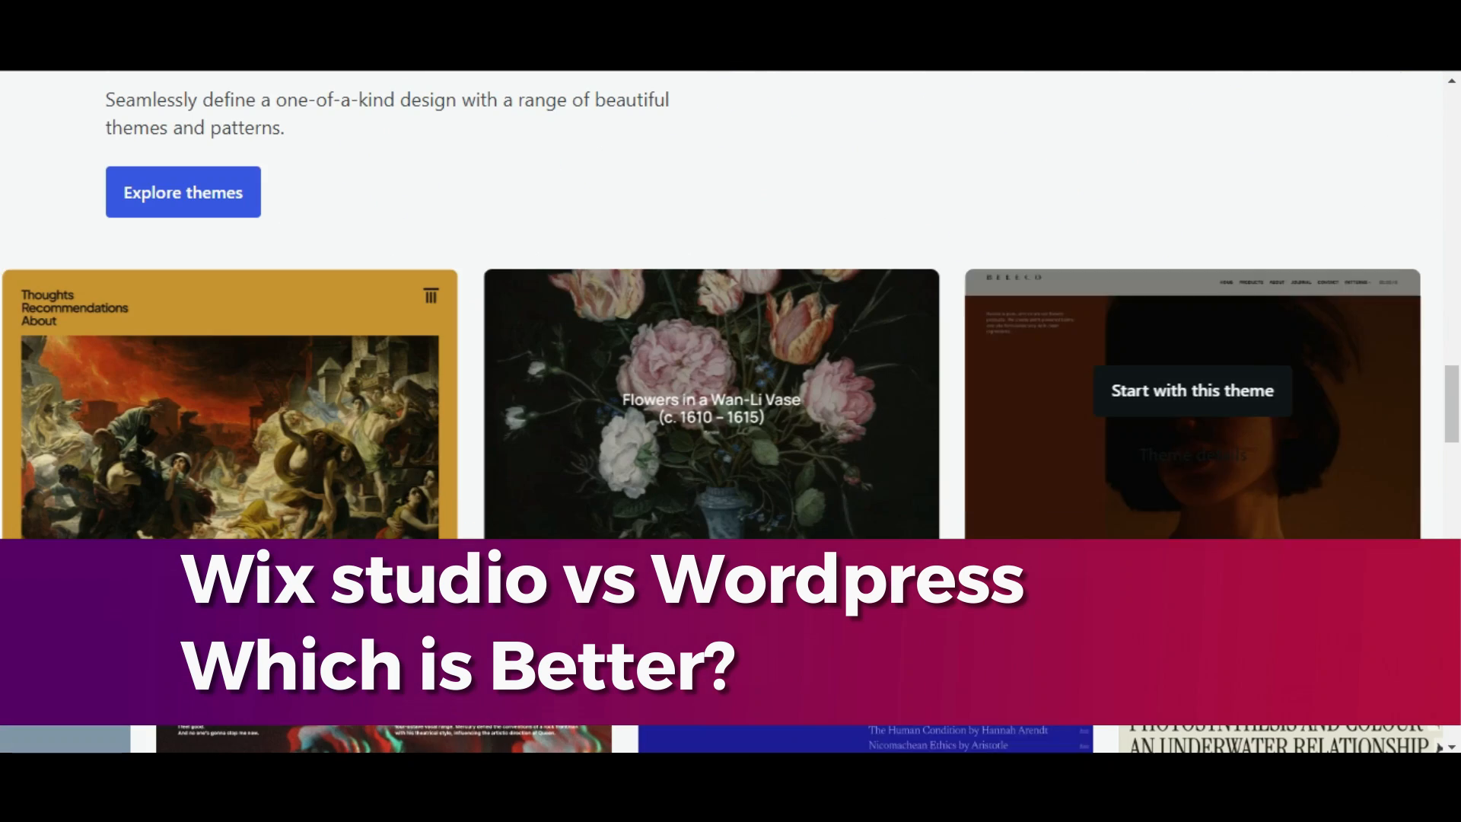
pyautogui.scroll(-3)
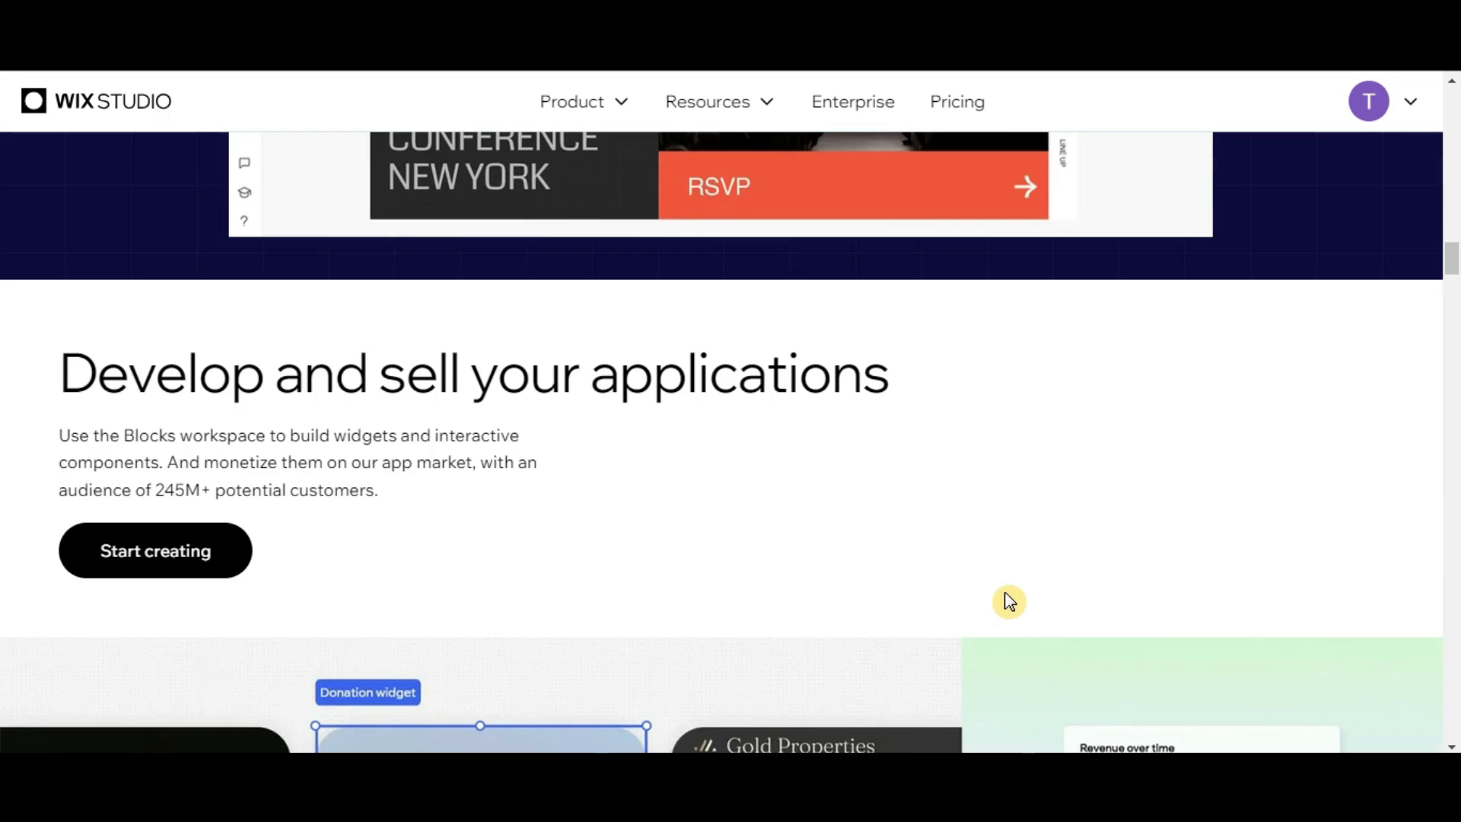
pyautogui.scroll(-3)
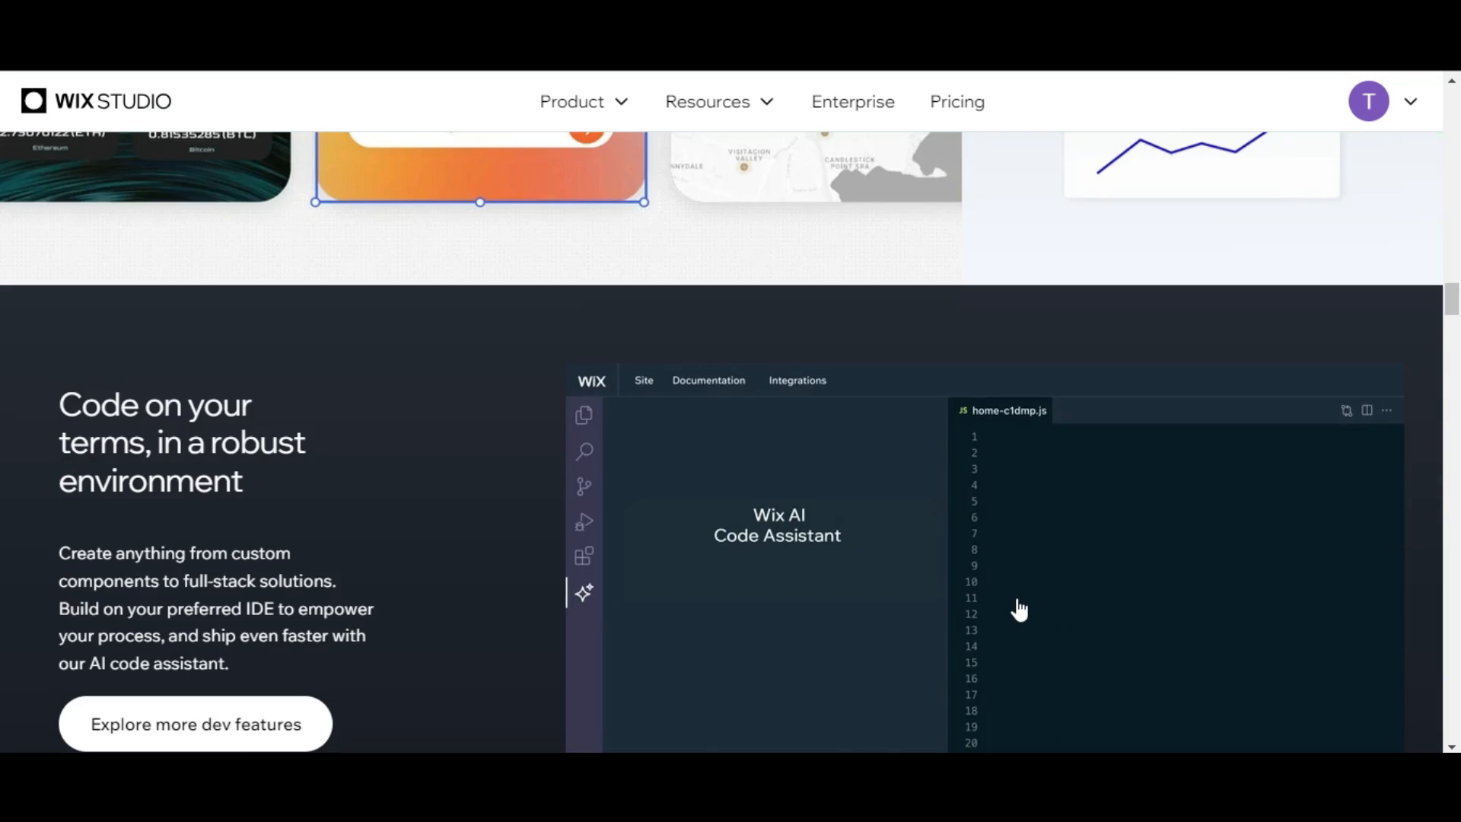
pyautogui.scroll(-3)
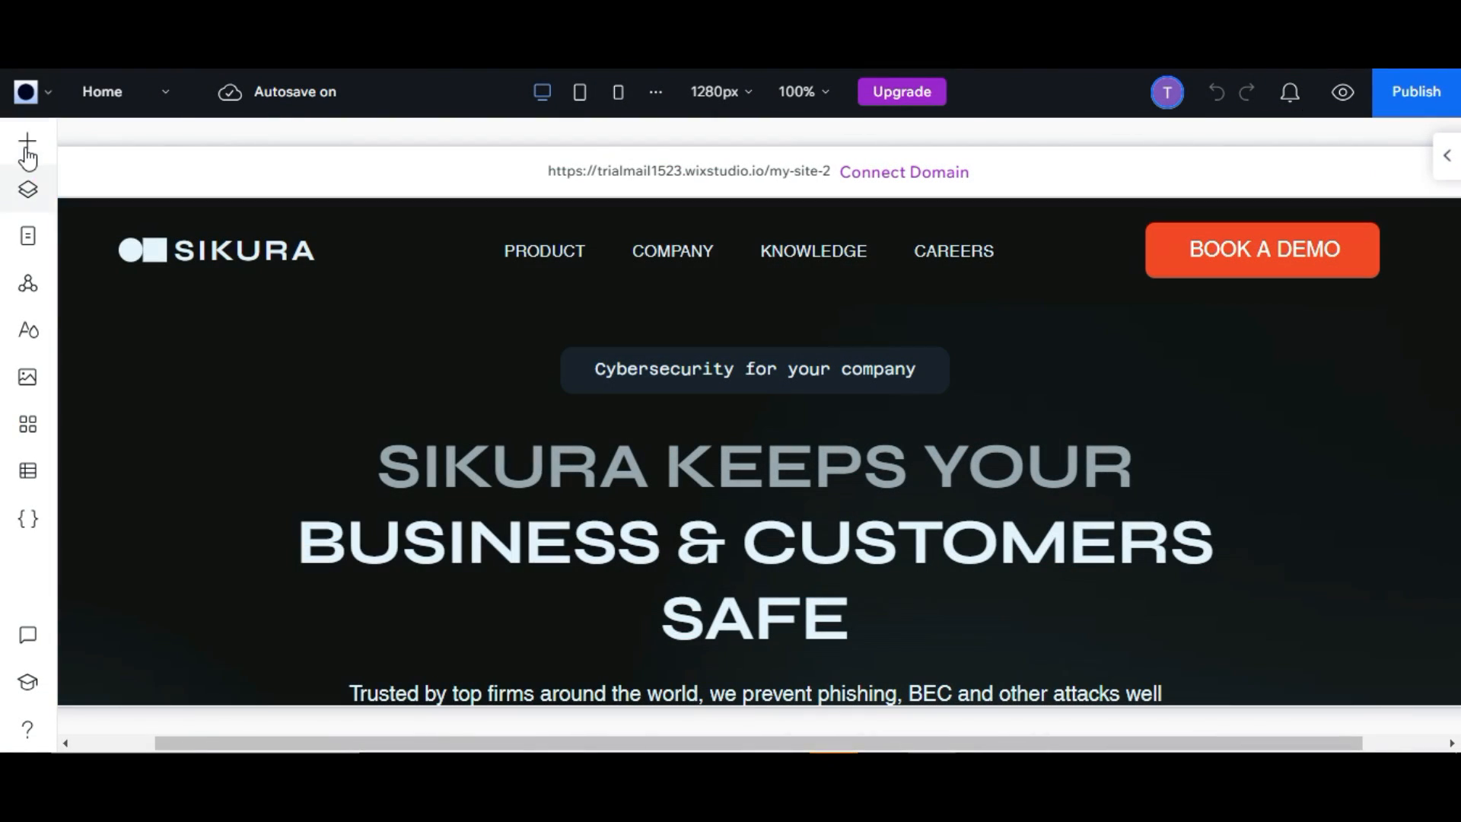
# Step: Add a button to the Sikura hero section and relabel it 'See More'
pyautogui.click(27, 141)
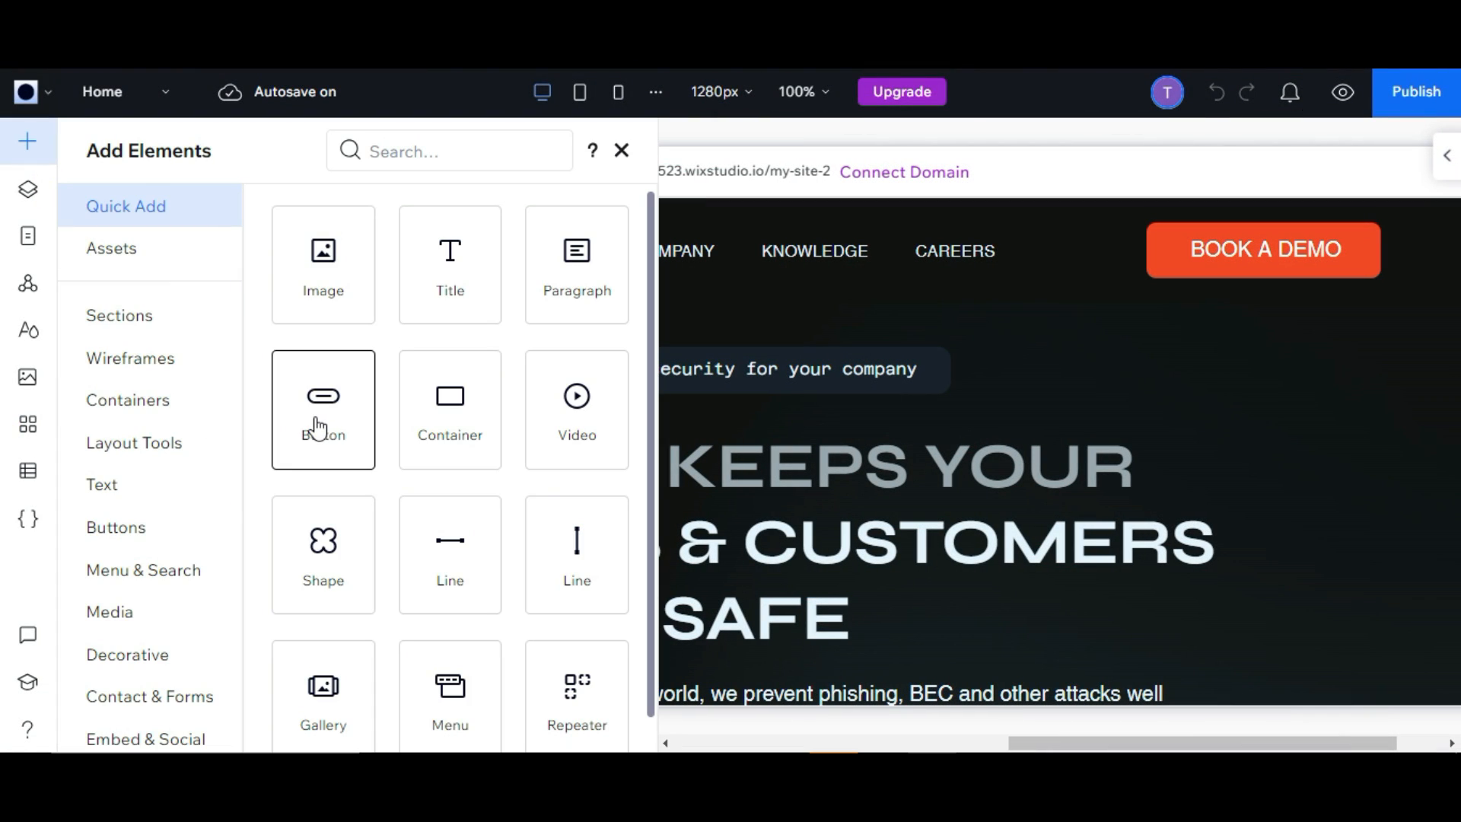
pyautogui.click(622, 150)
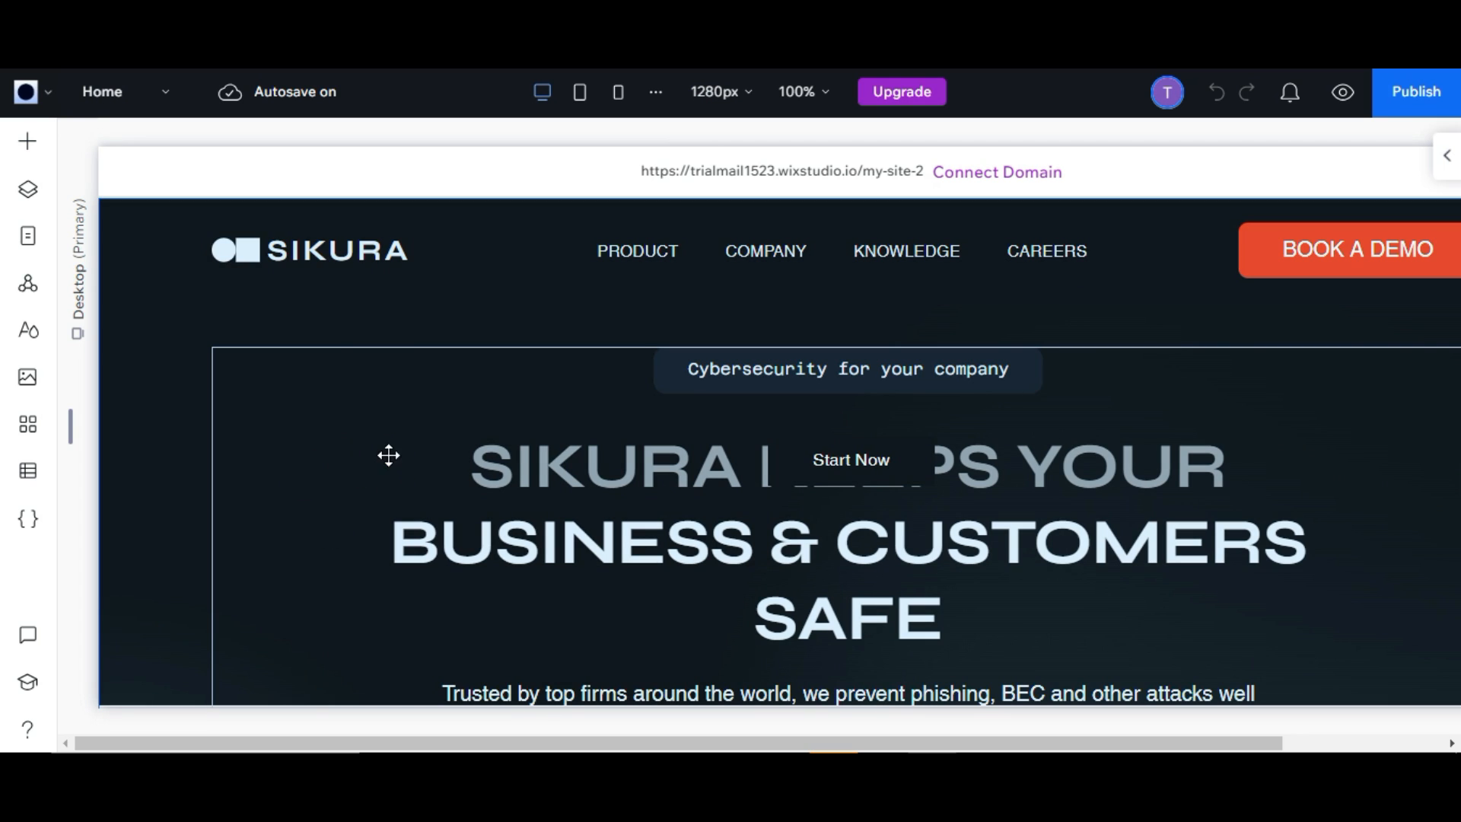
pyautogui.click(850, 460)
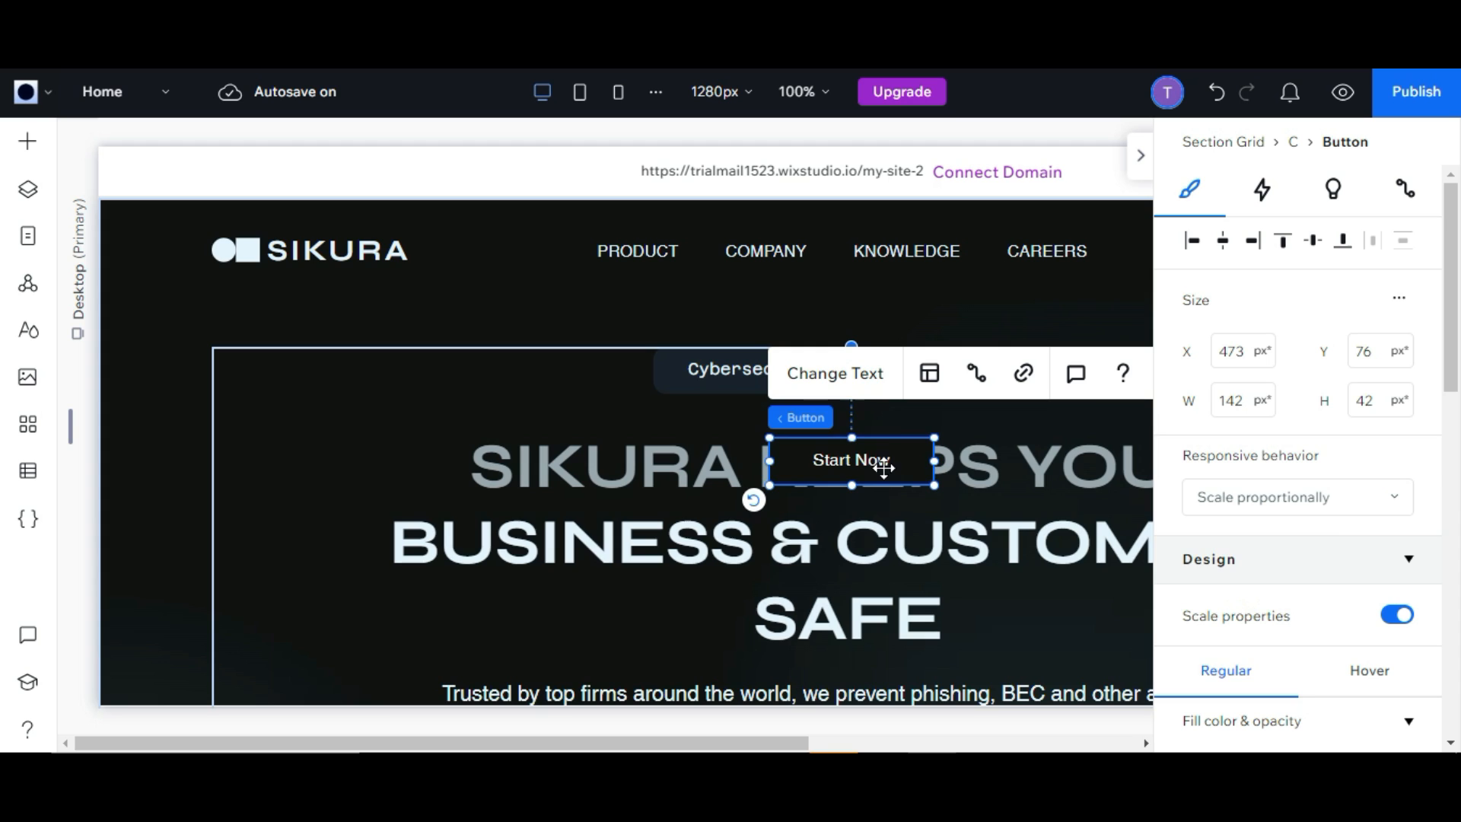
pyautogui.click(835, 373)
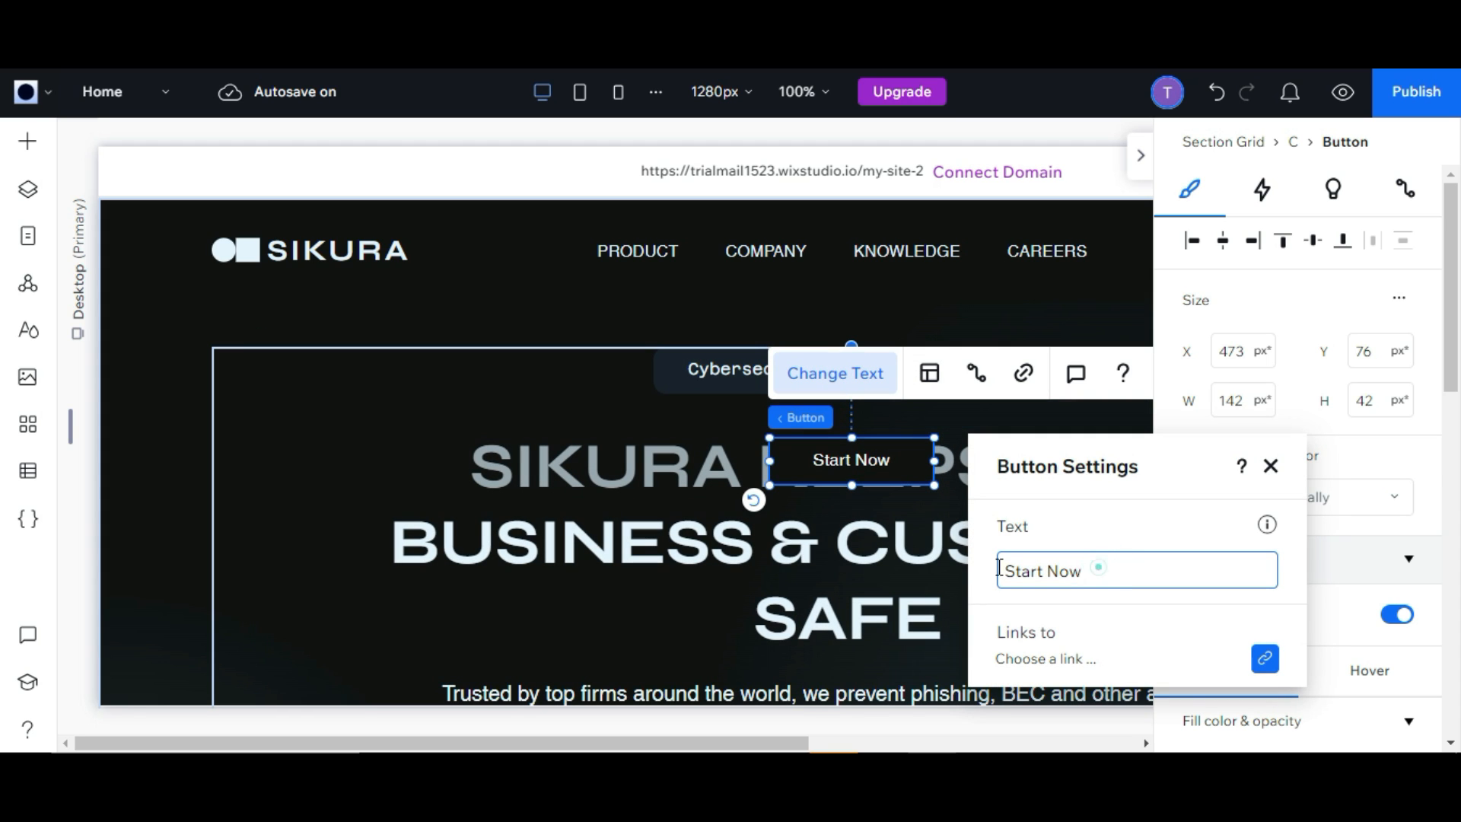
pyautogui.write('See More')
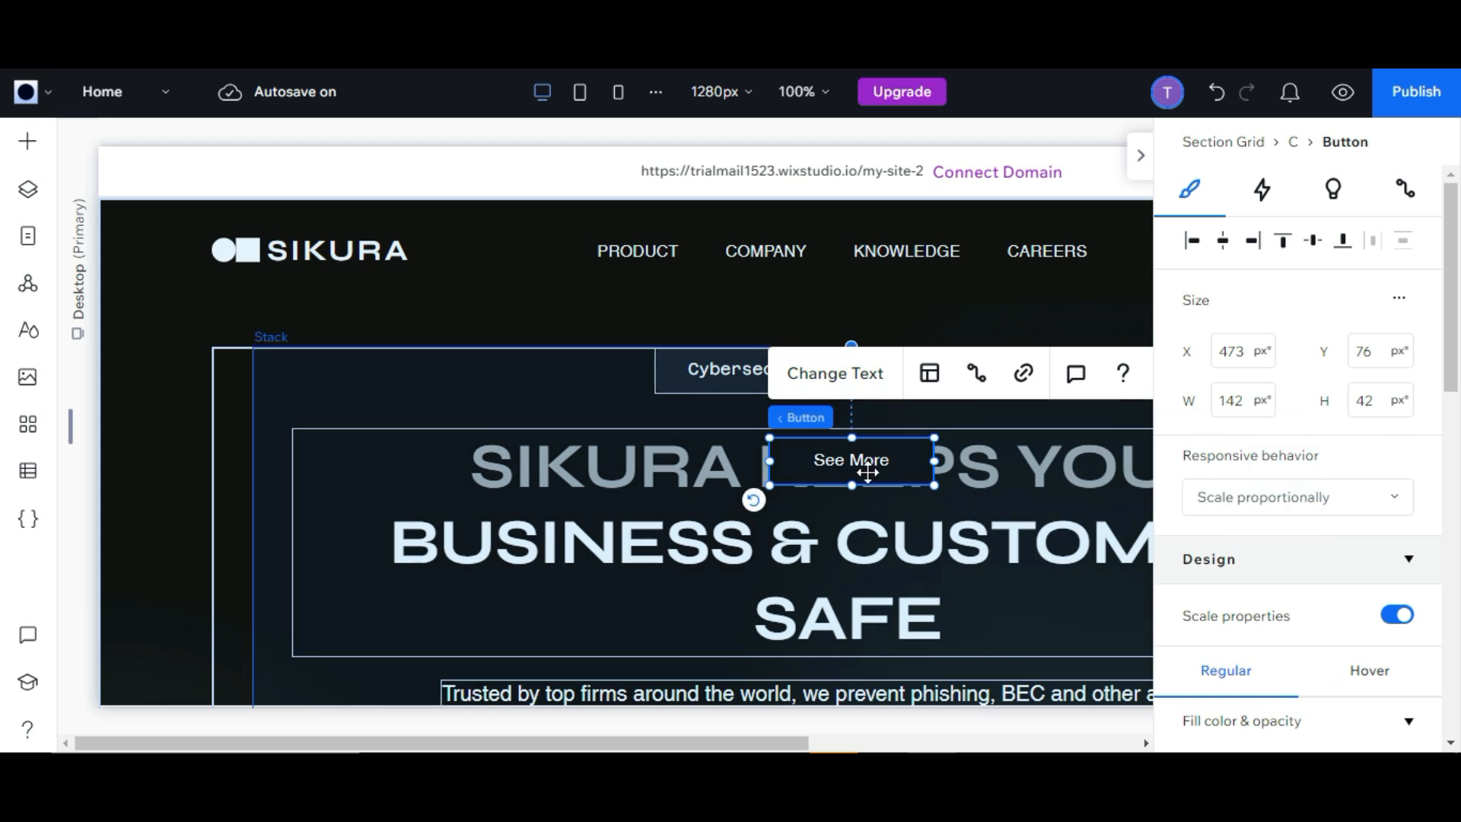
pyautogui.click(834, 373)
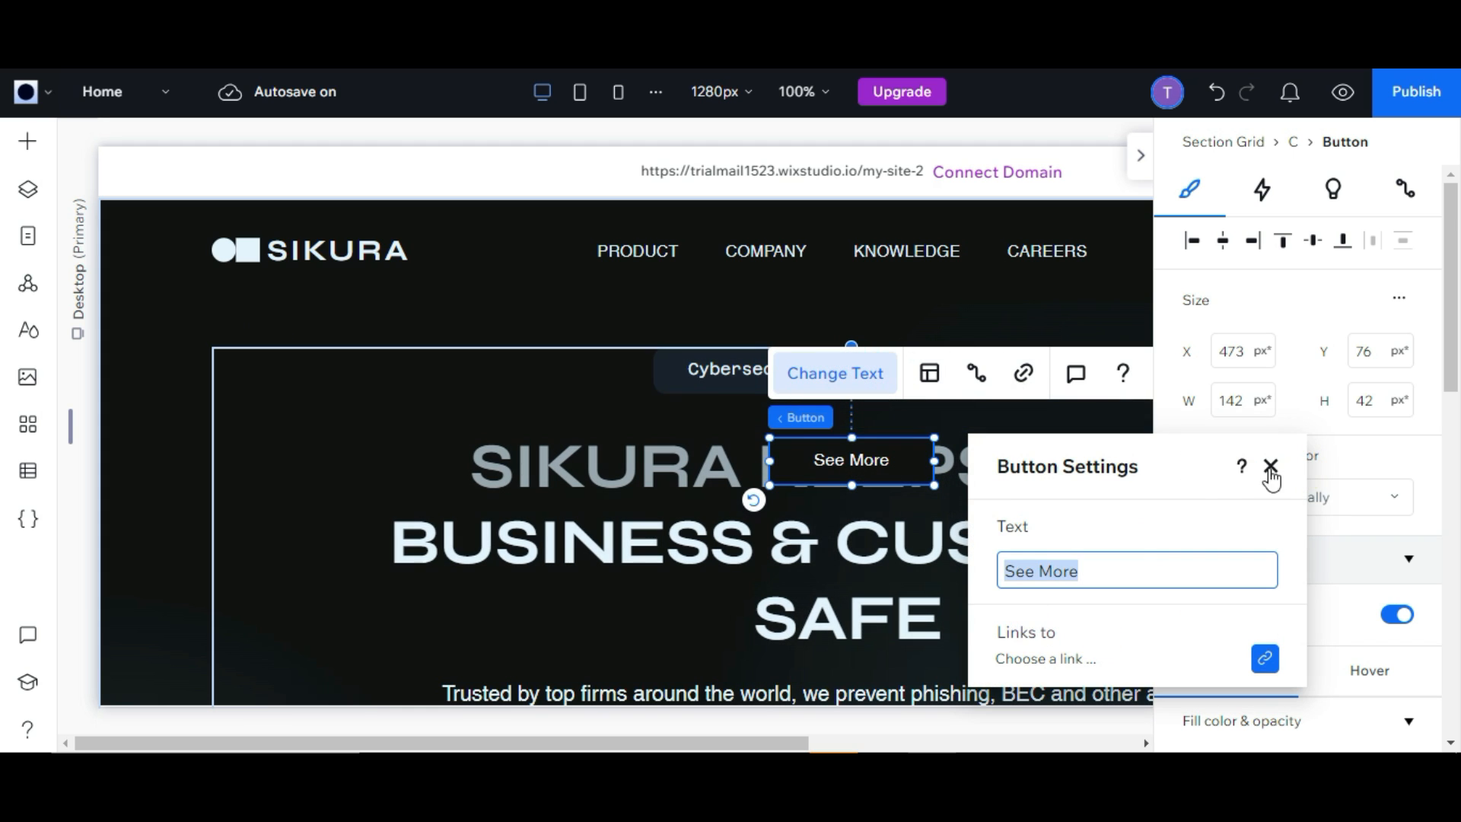
pyautogui.click(1270, 465)
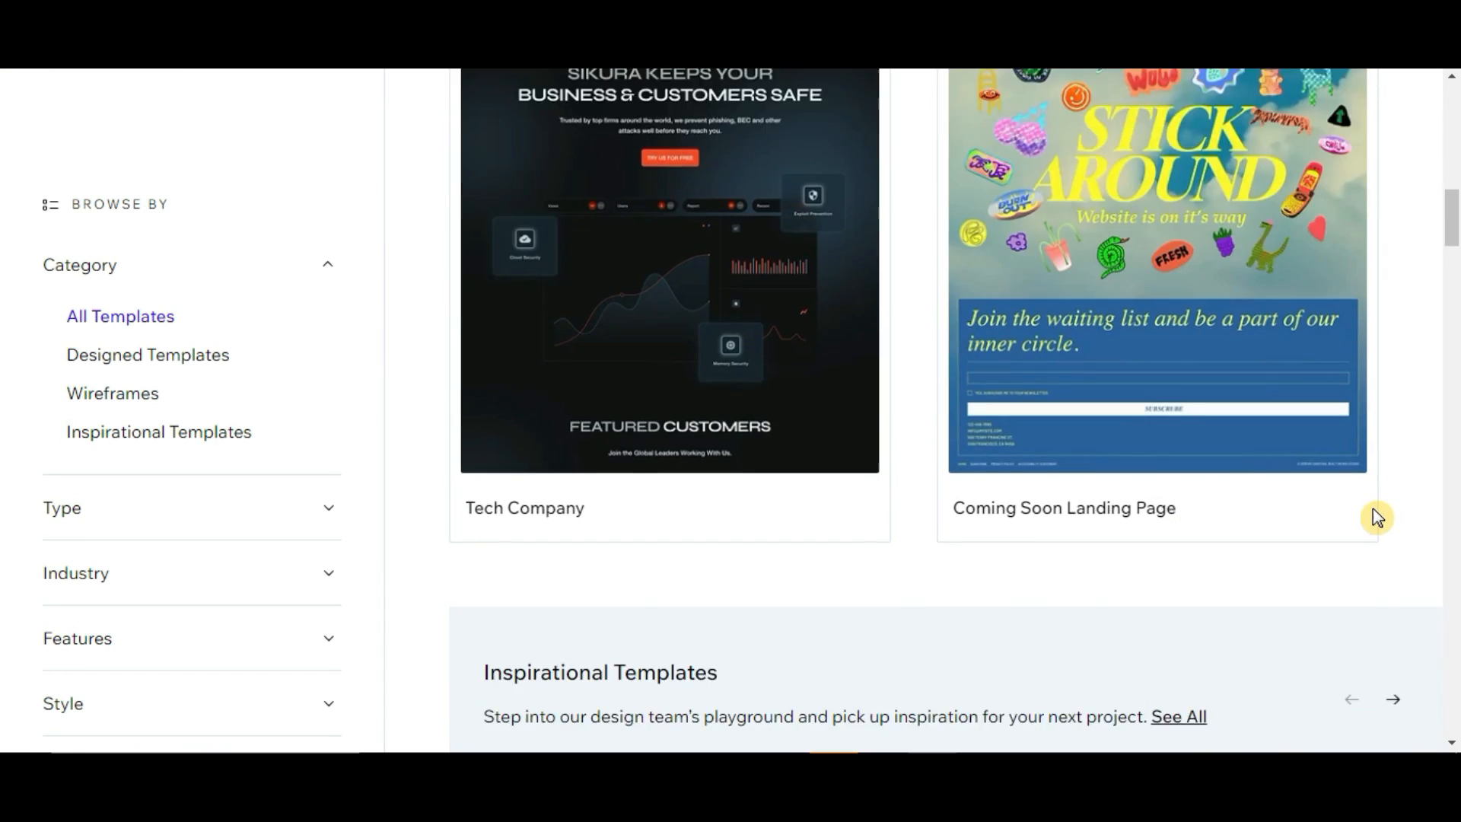
# Step: Scroll past the Inspirational Templates carousel, then return to the gallery top
pyautogui.scroll(-3)
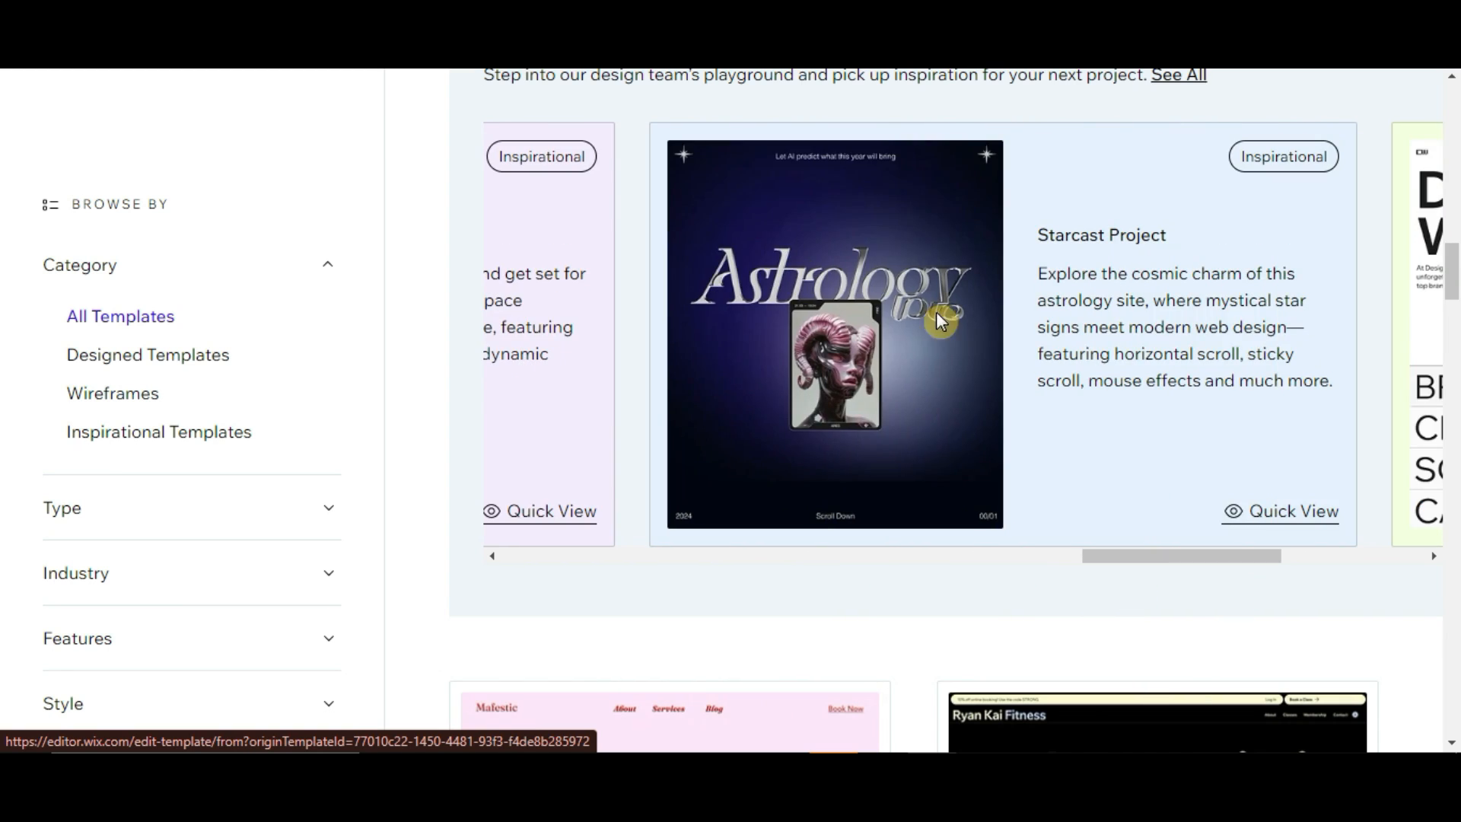
pyautogui.scroll(3)
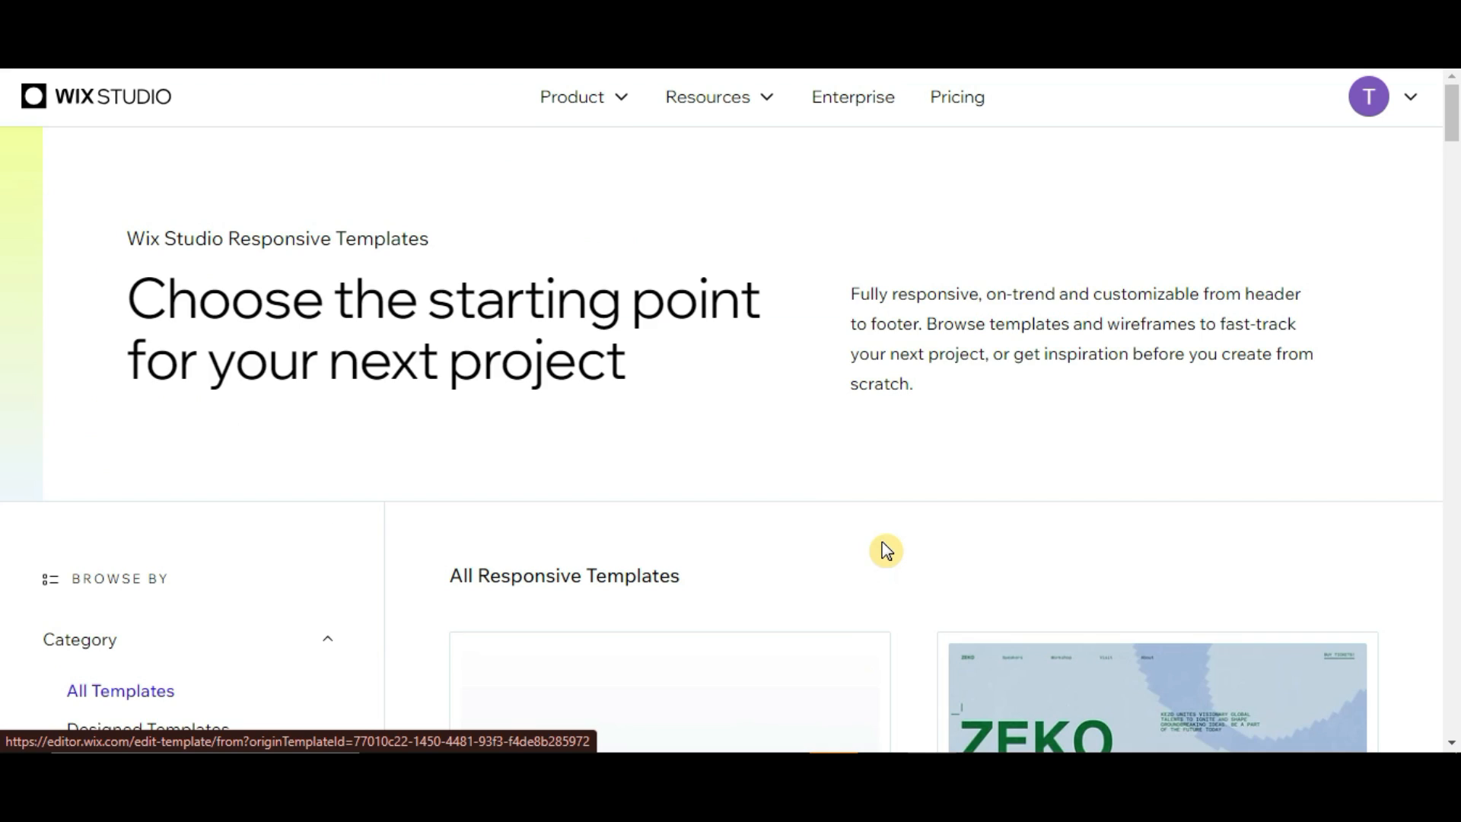
pyautogui.moveTo(8, 473)
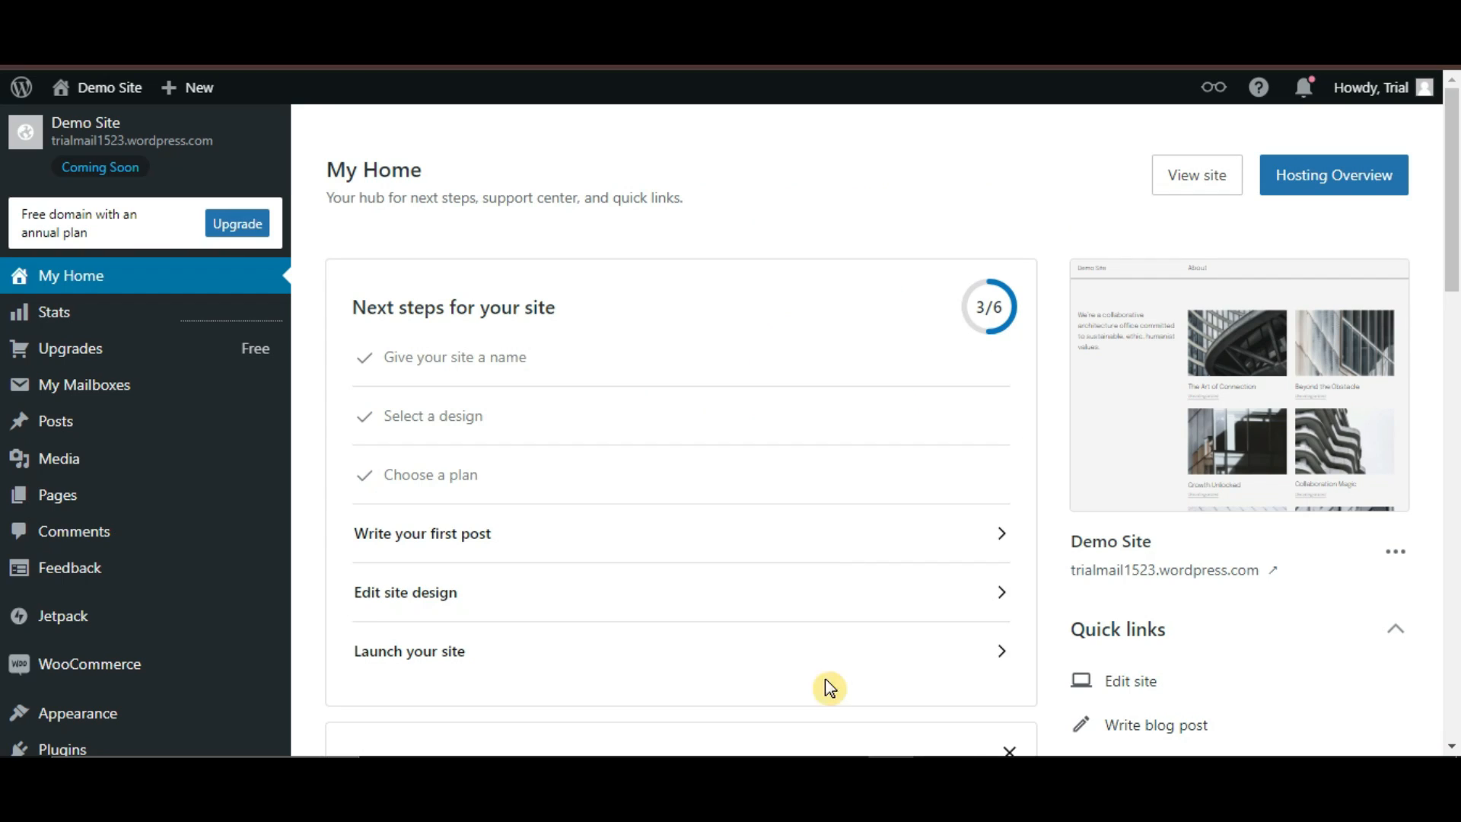
# Step: Browse the WordPress.com dashboard and the site's themes gallery
pyautogui.scroll(-3)
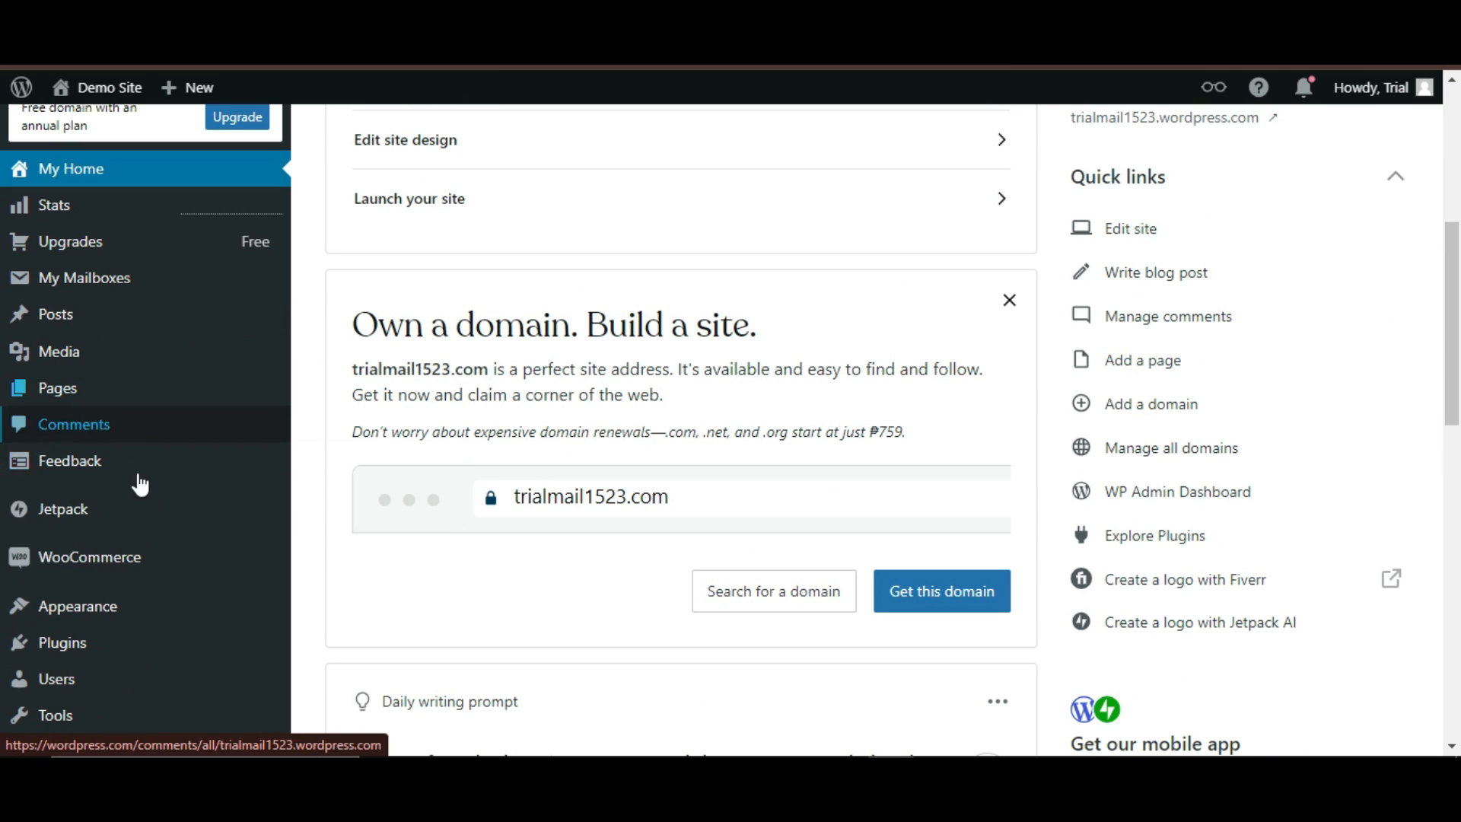
pyautogui.click(78, 605)
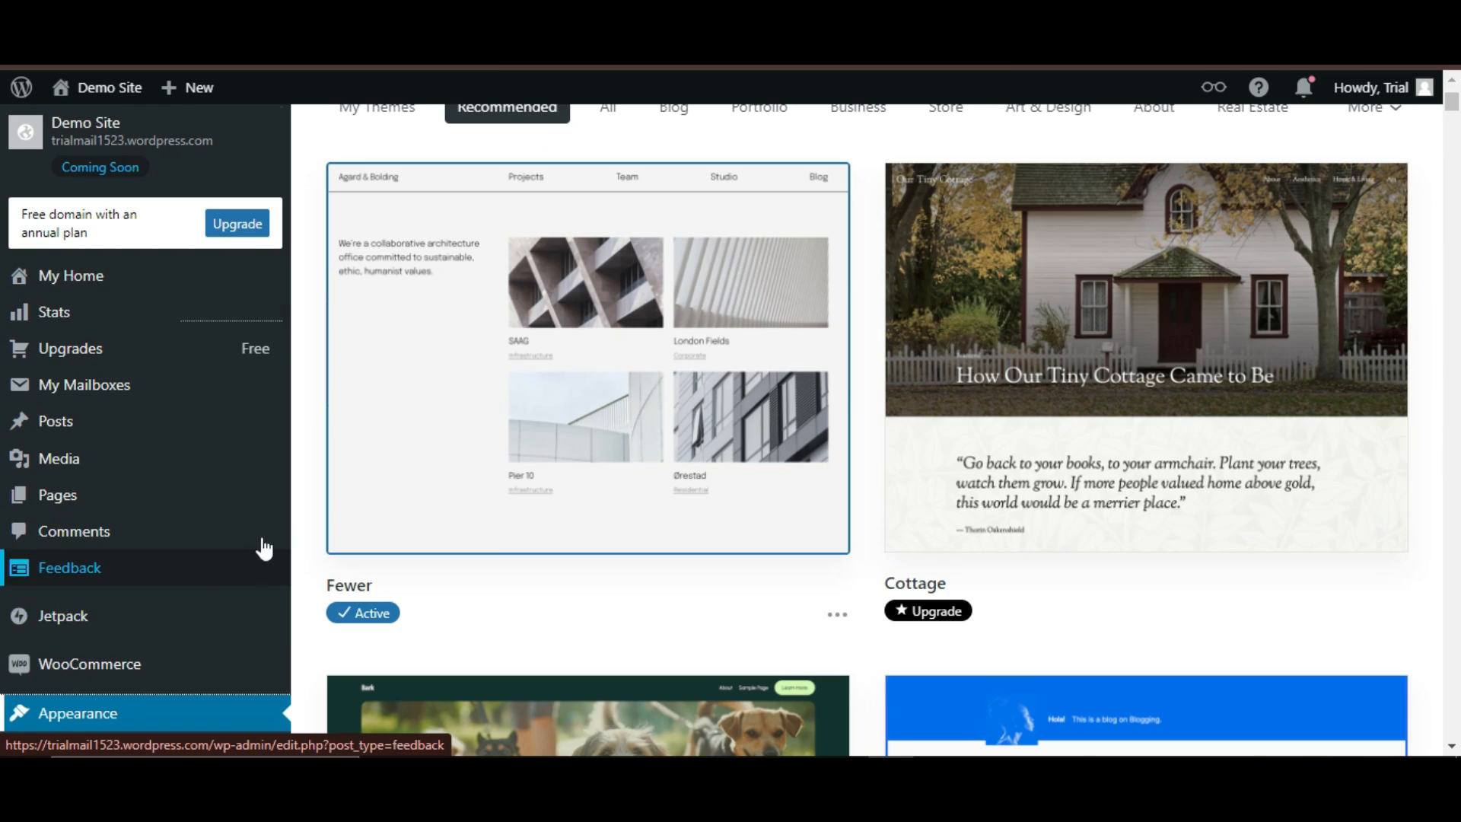
pyautogui.scroll(3)
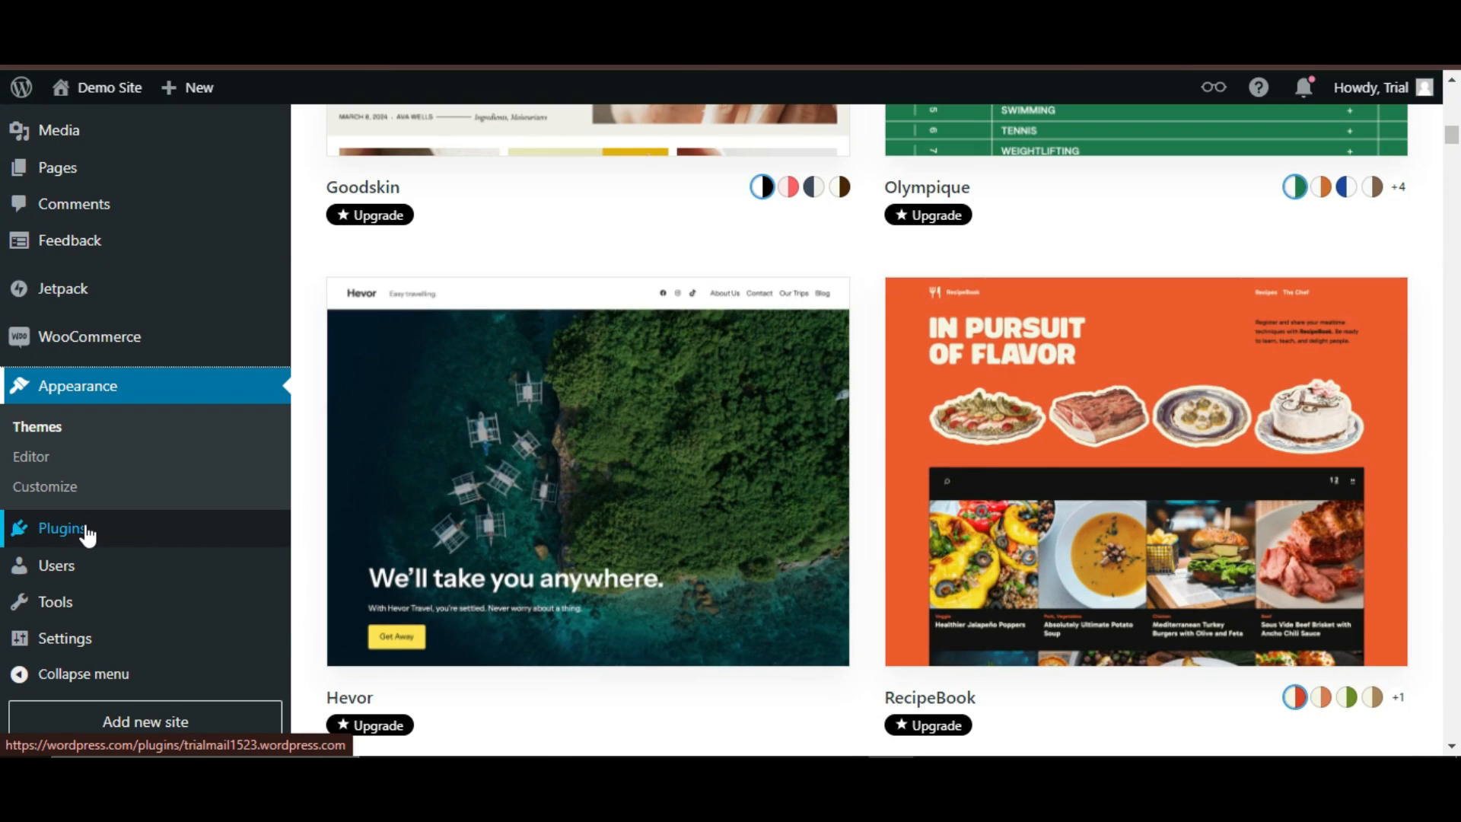
# Step: Scroll the plugins marketplace to the WooCommerce, Gravity Forms and Astra Pro cards
pyautogui.click(63, 528)
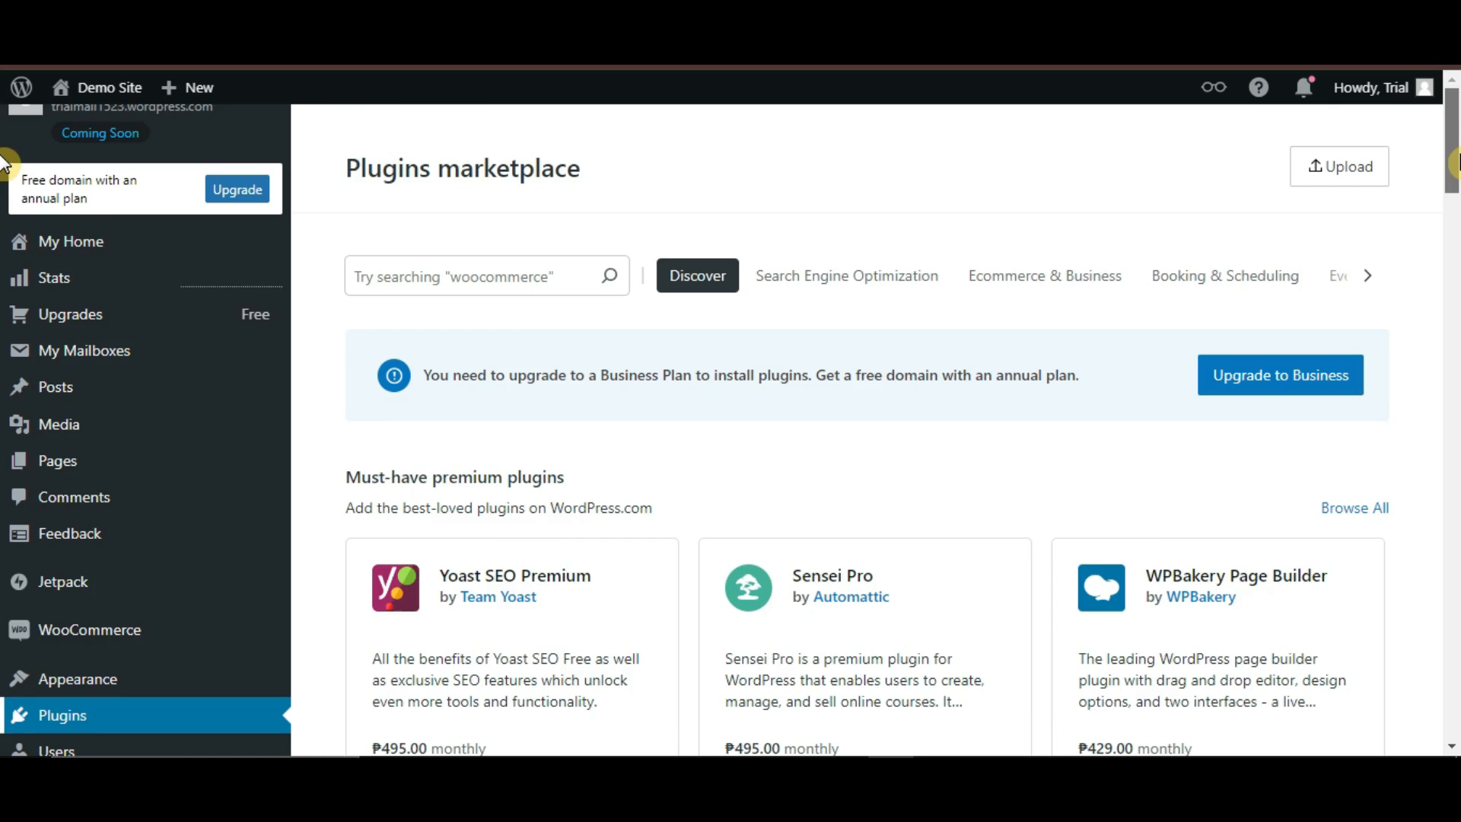
pyautogui.scroll(-3)
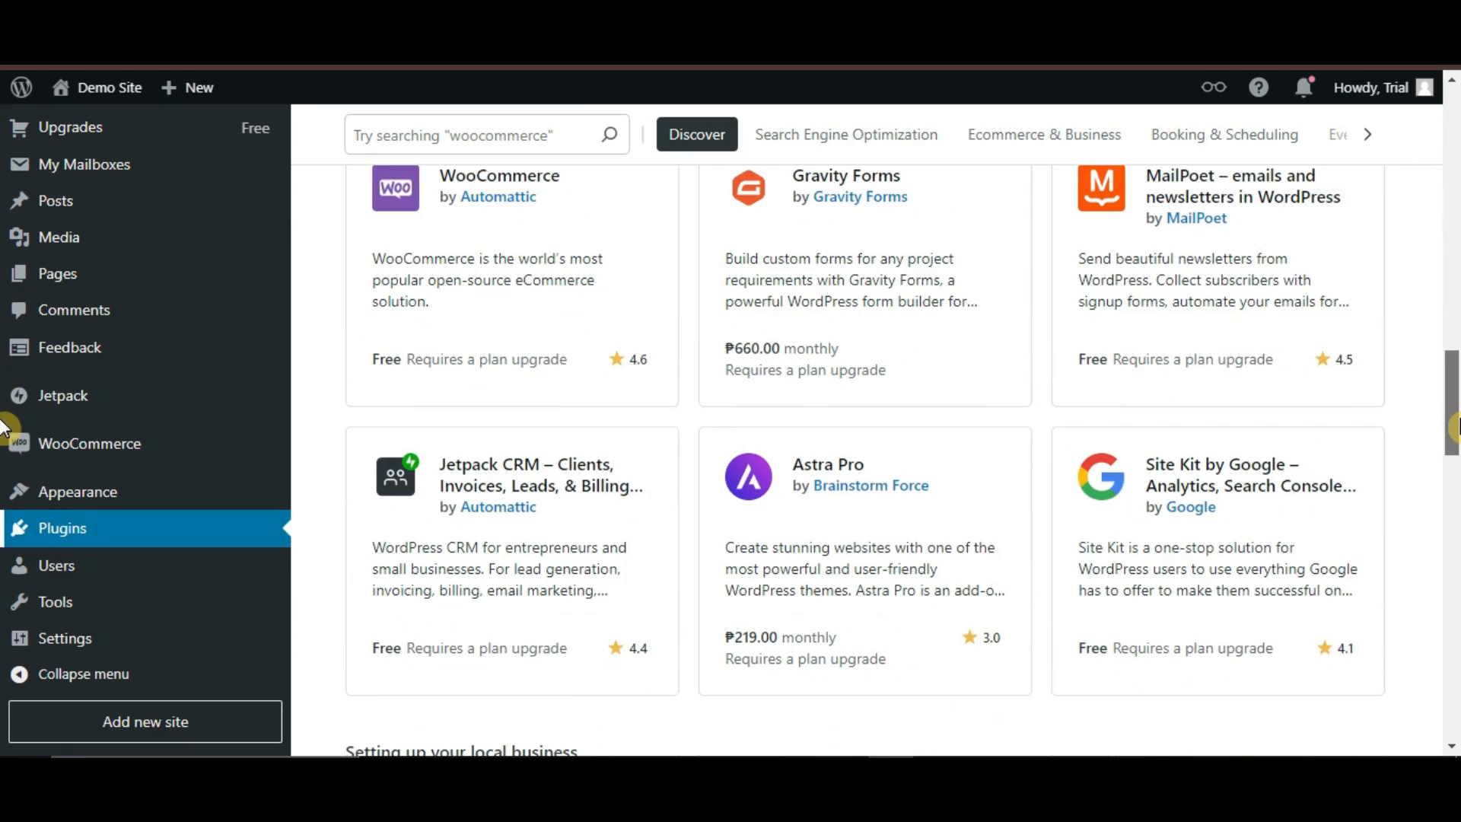
pyautogui.scroll(-3)
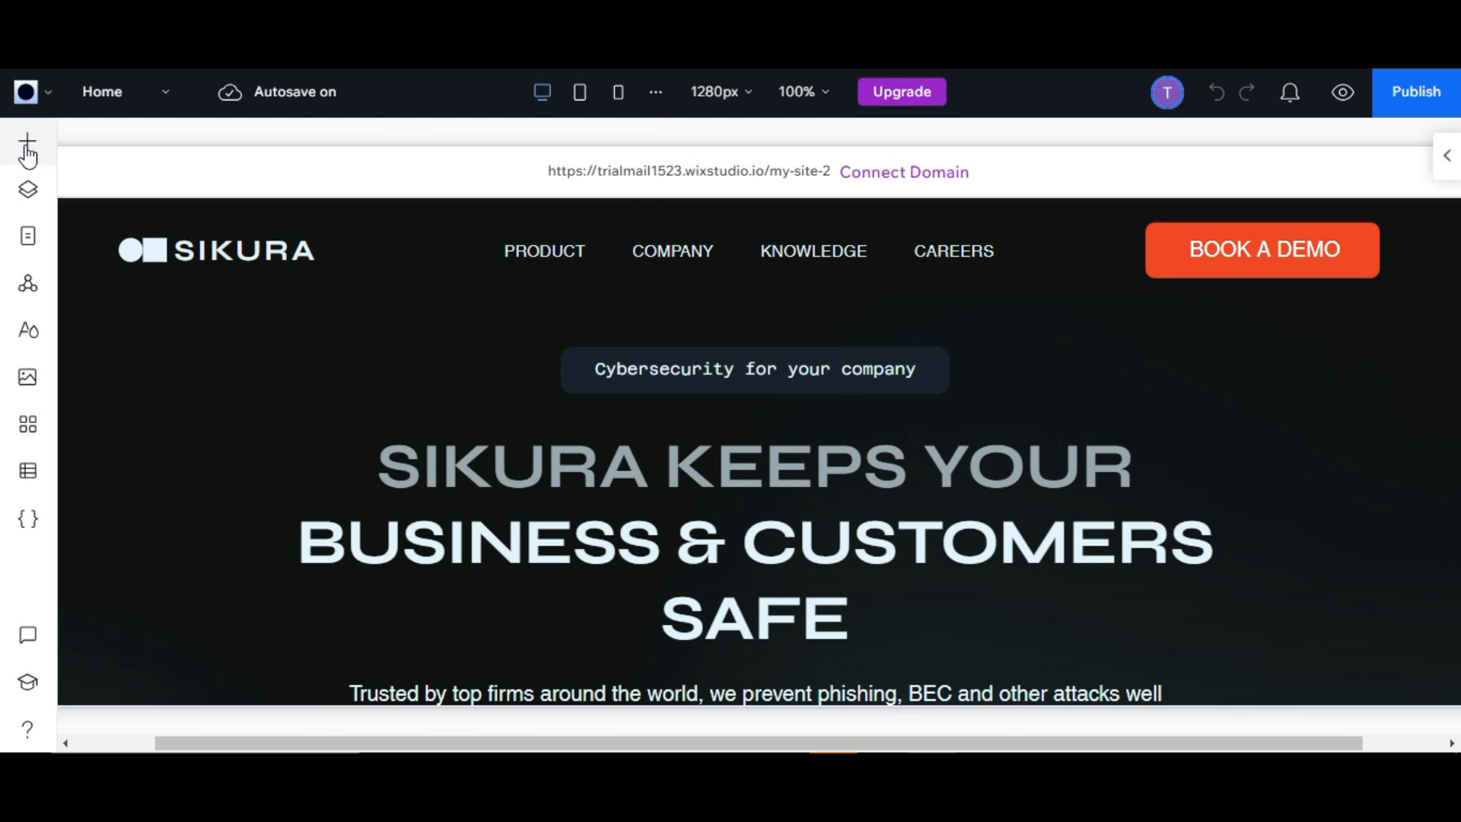
# Step: Revisit the plugin directory, then browse recommended themes Fewer, Cottage, Bark and Hola
pyautogui.click(28, 140)
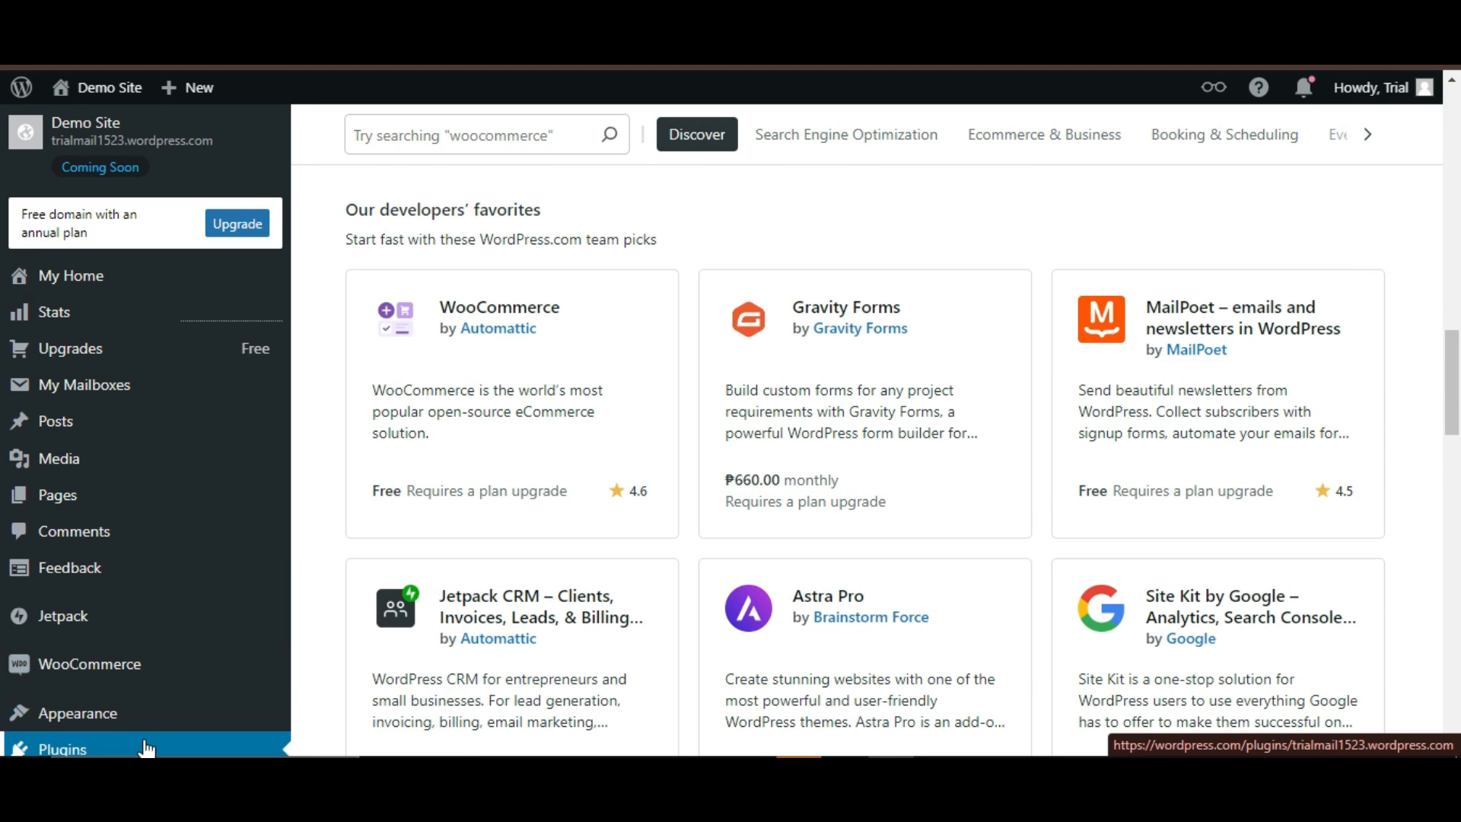
pyautogui.scroll(-3)
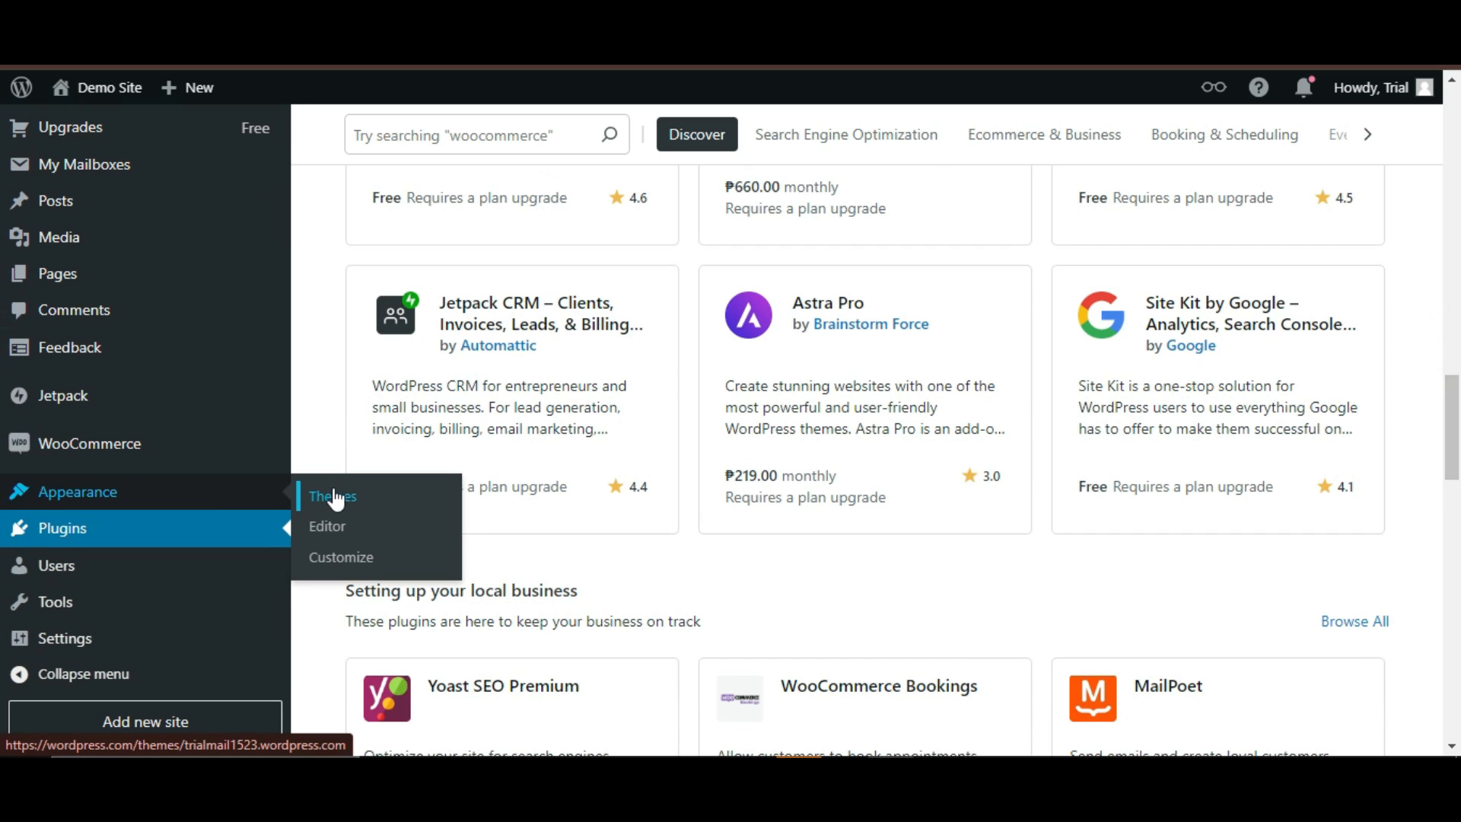
pyautogui.click(332, 496)
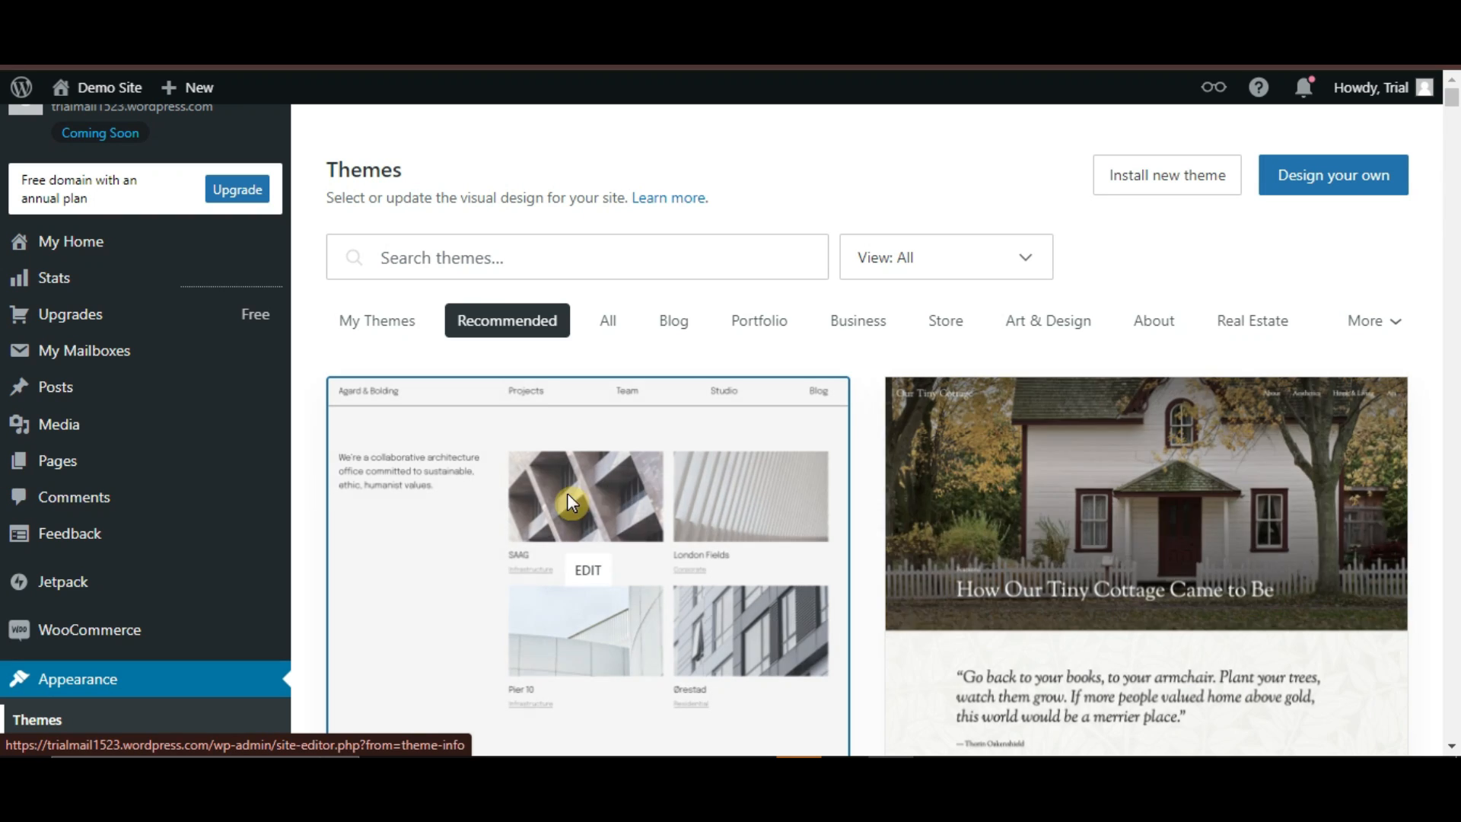
pyautogui.scroll(-3)
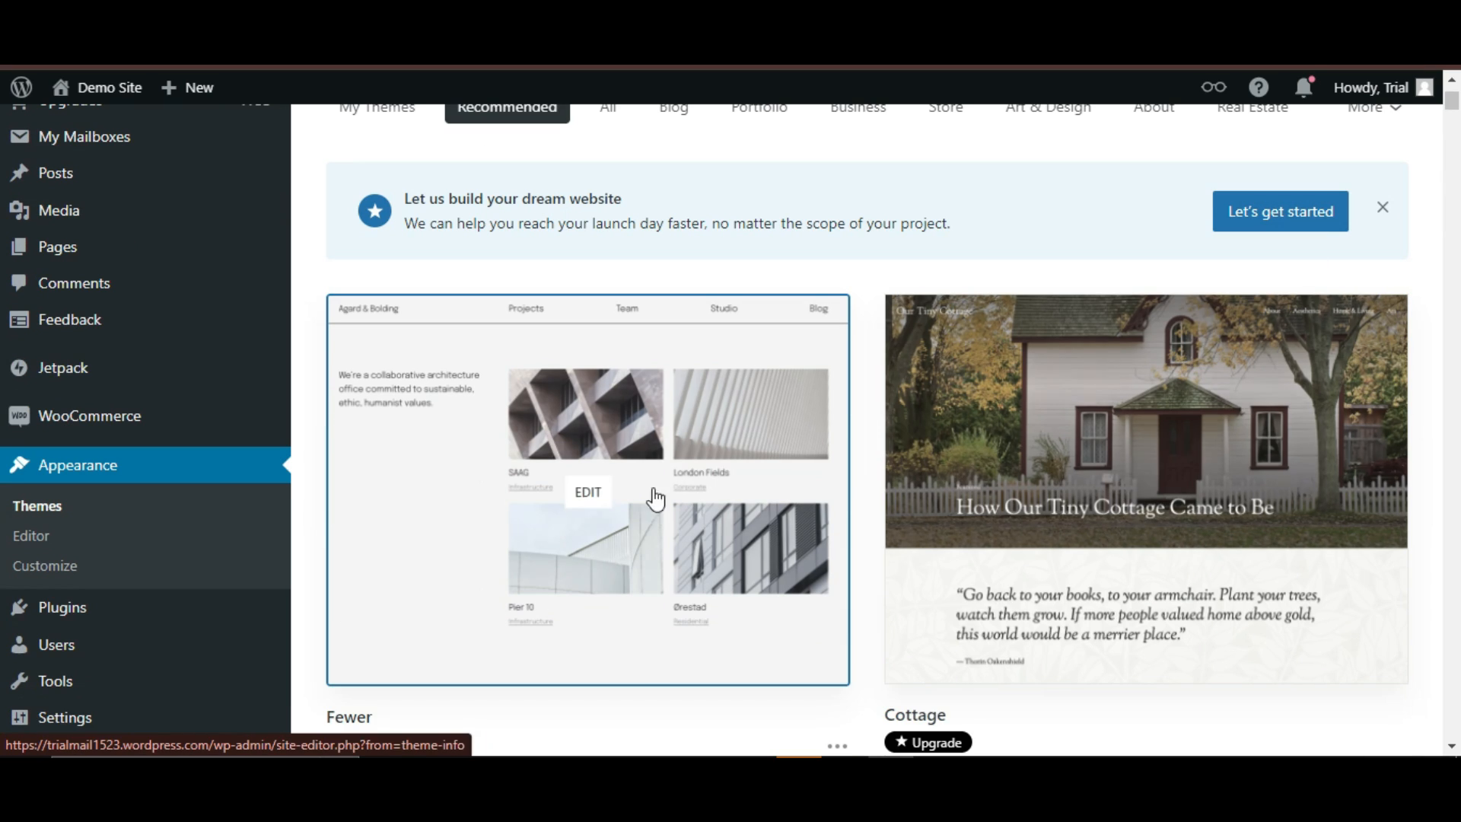
pyautogui.scroll(-3)
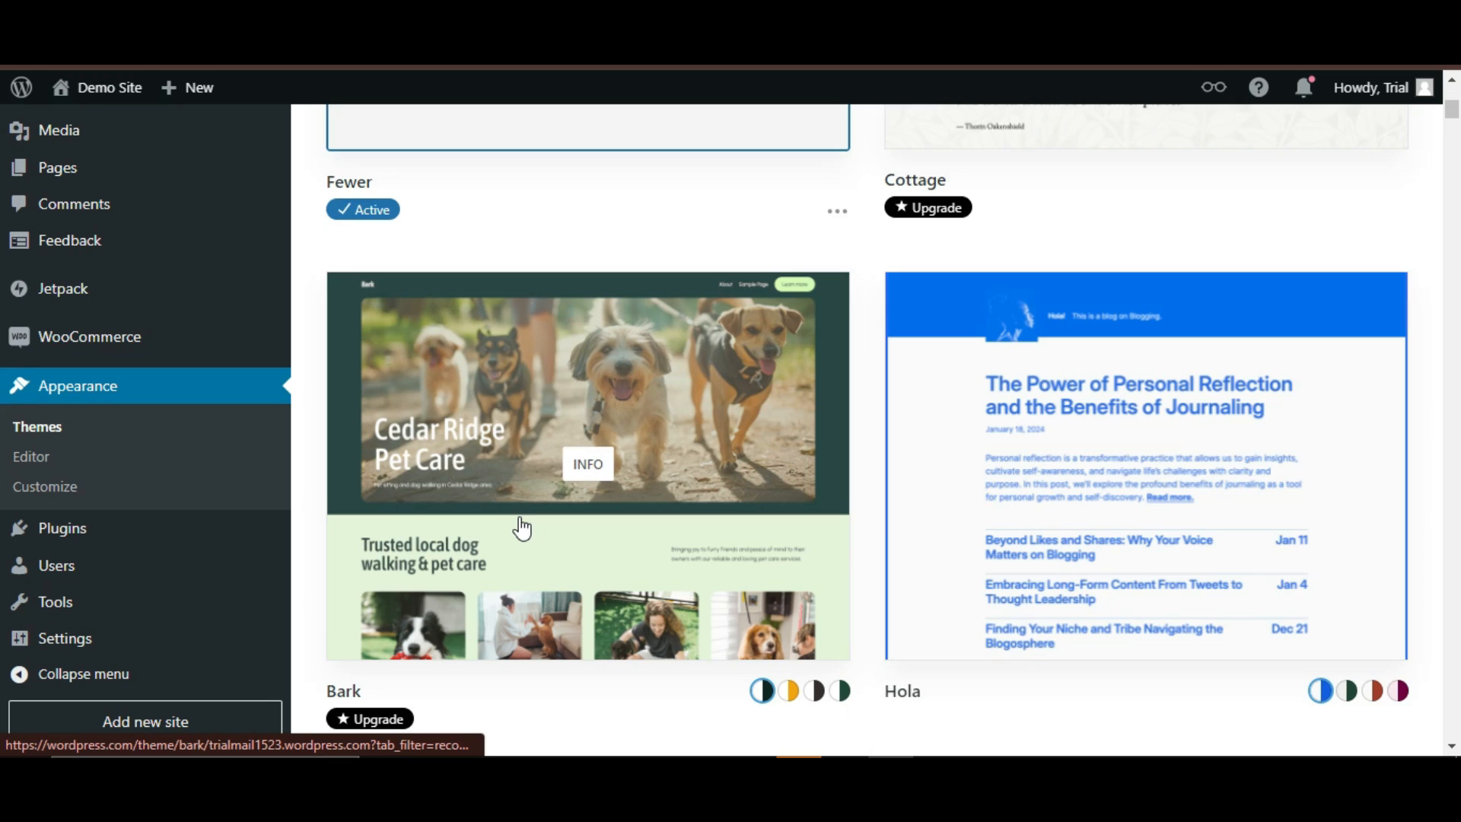
pyautogui.scroll(-3)
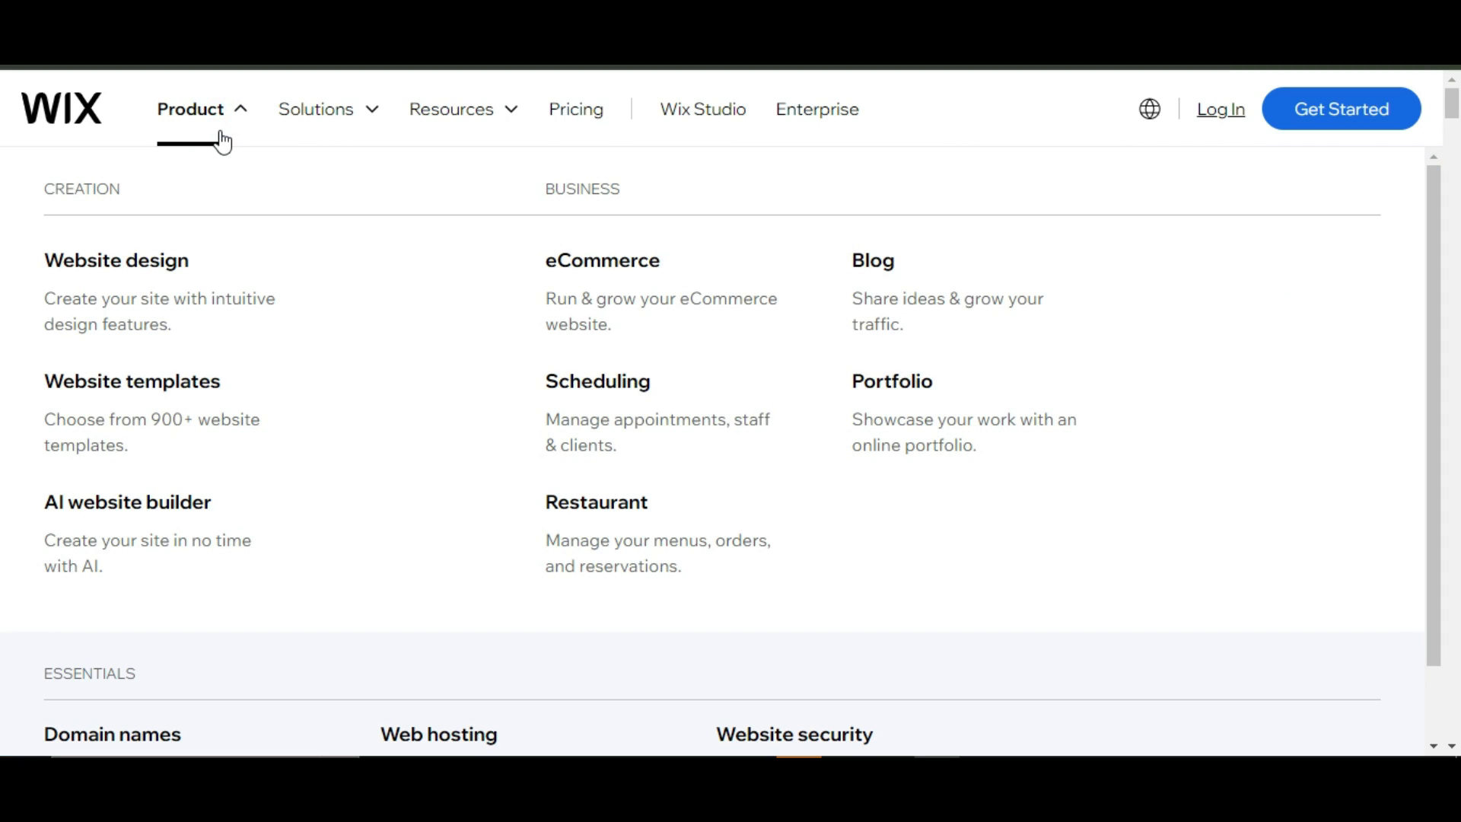
# Step: Show Wix Studio's full plan feature comparison and reach the free-trial FAQ answer
pyautogui.scroll(-3)
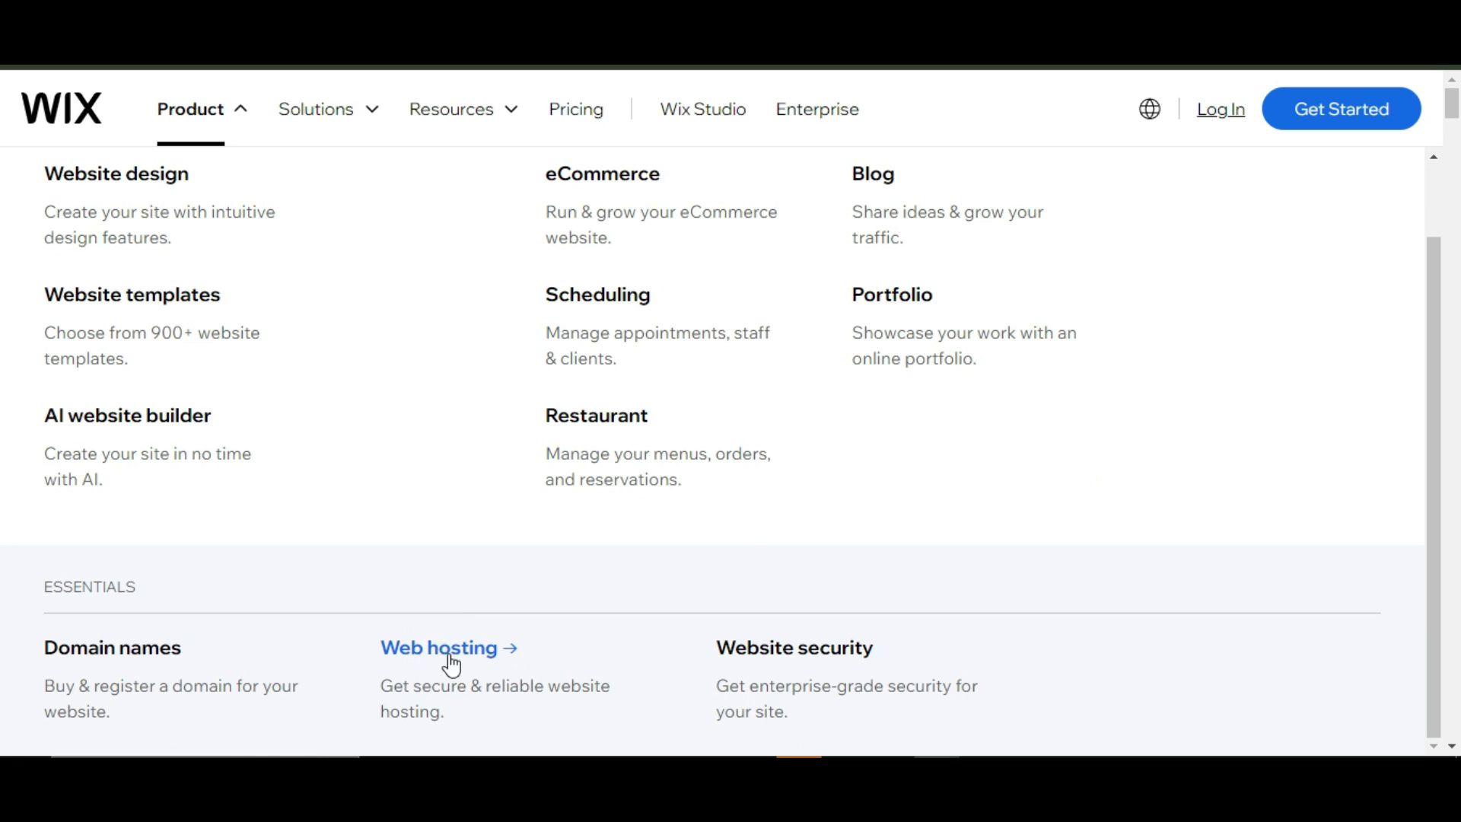
pyautogui.click(438, 648)
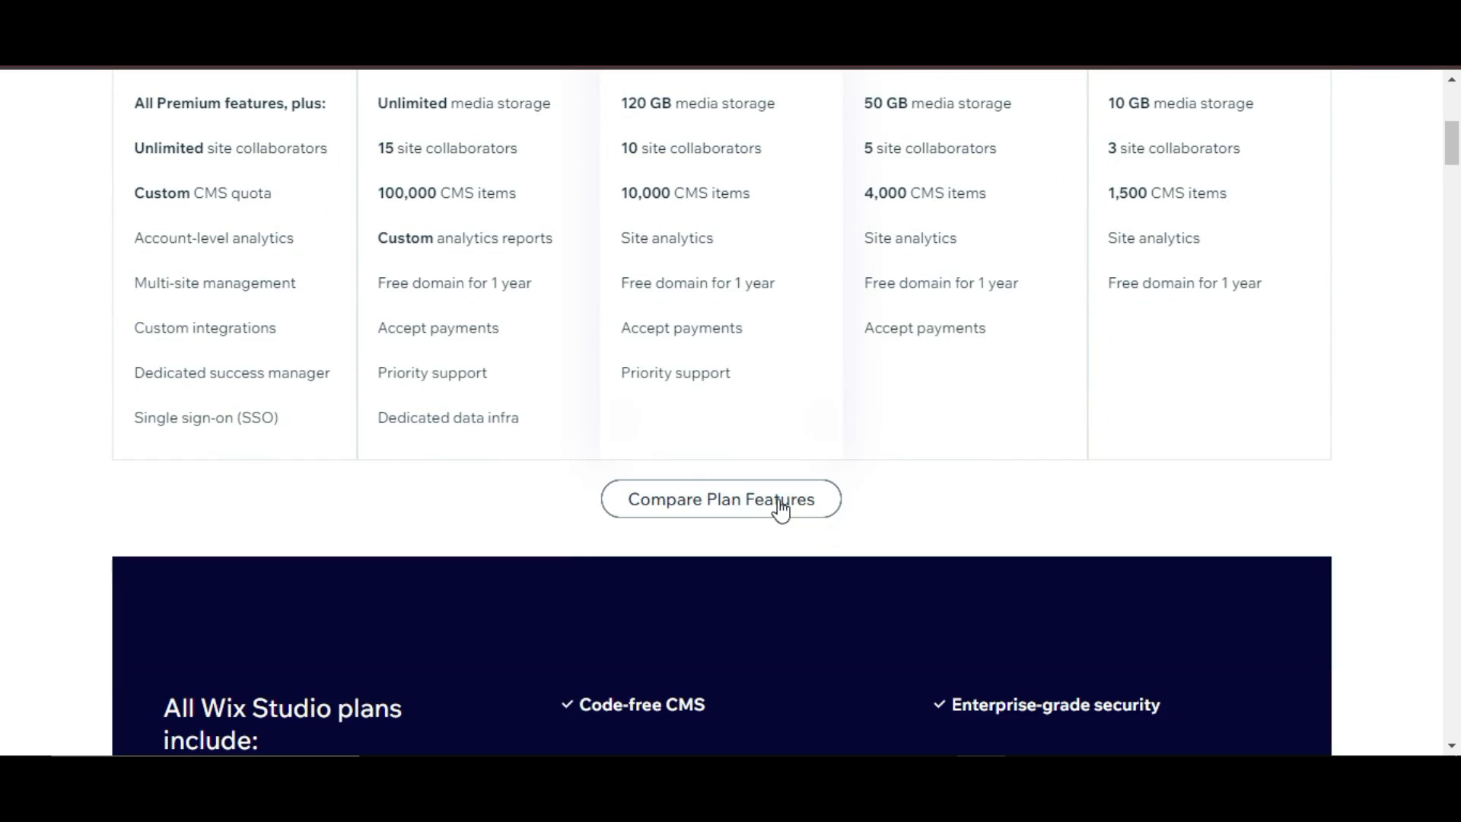
pyautogui.click(721, 499)
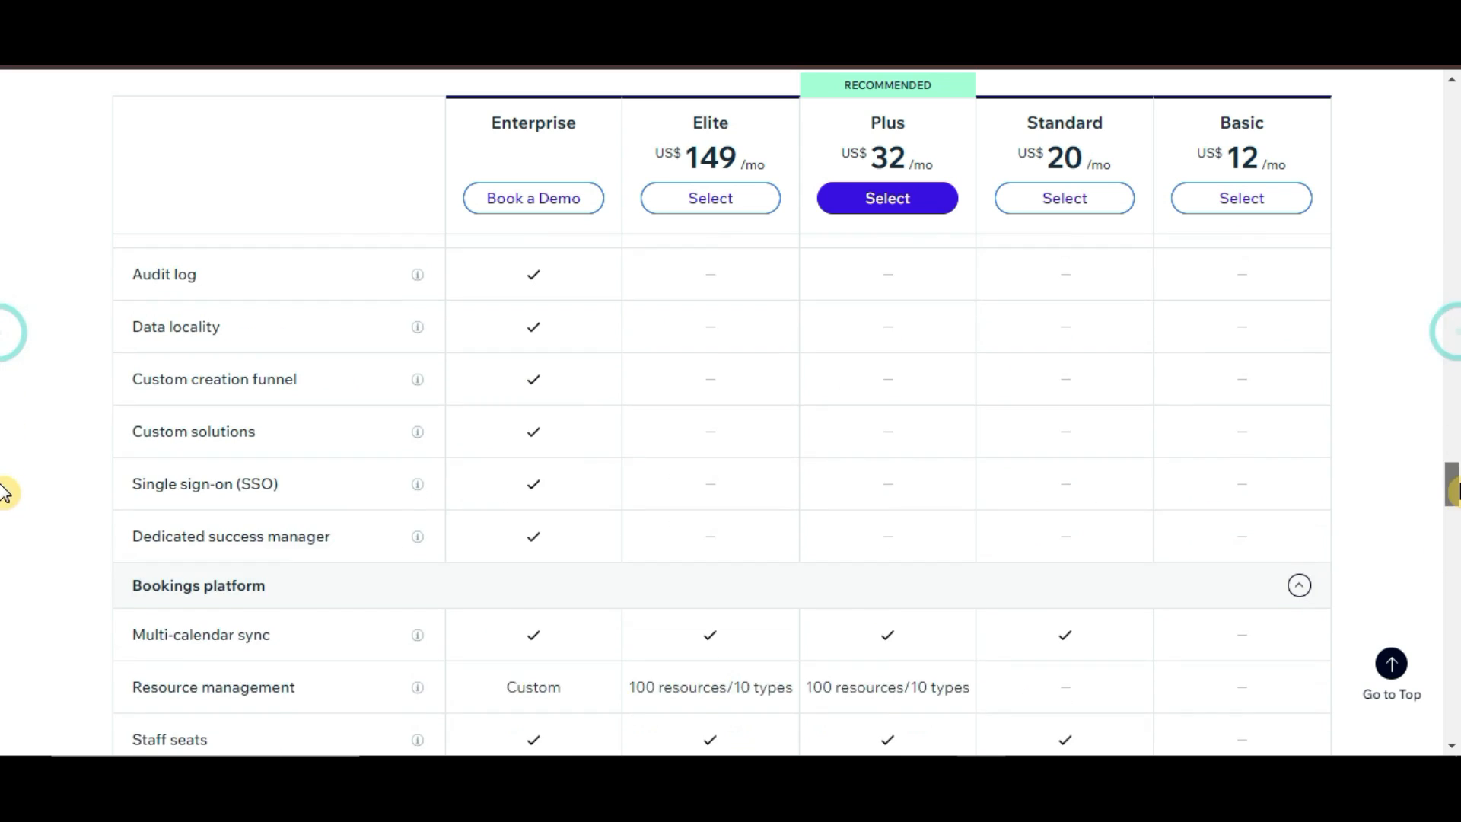
pyautogui.scroll(-3)
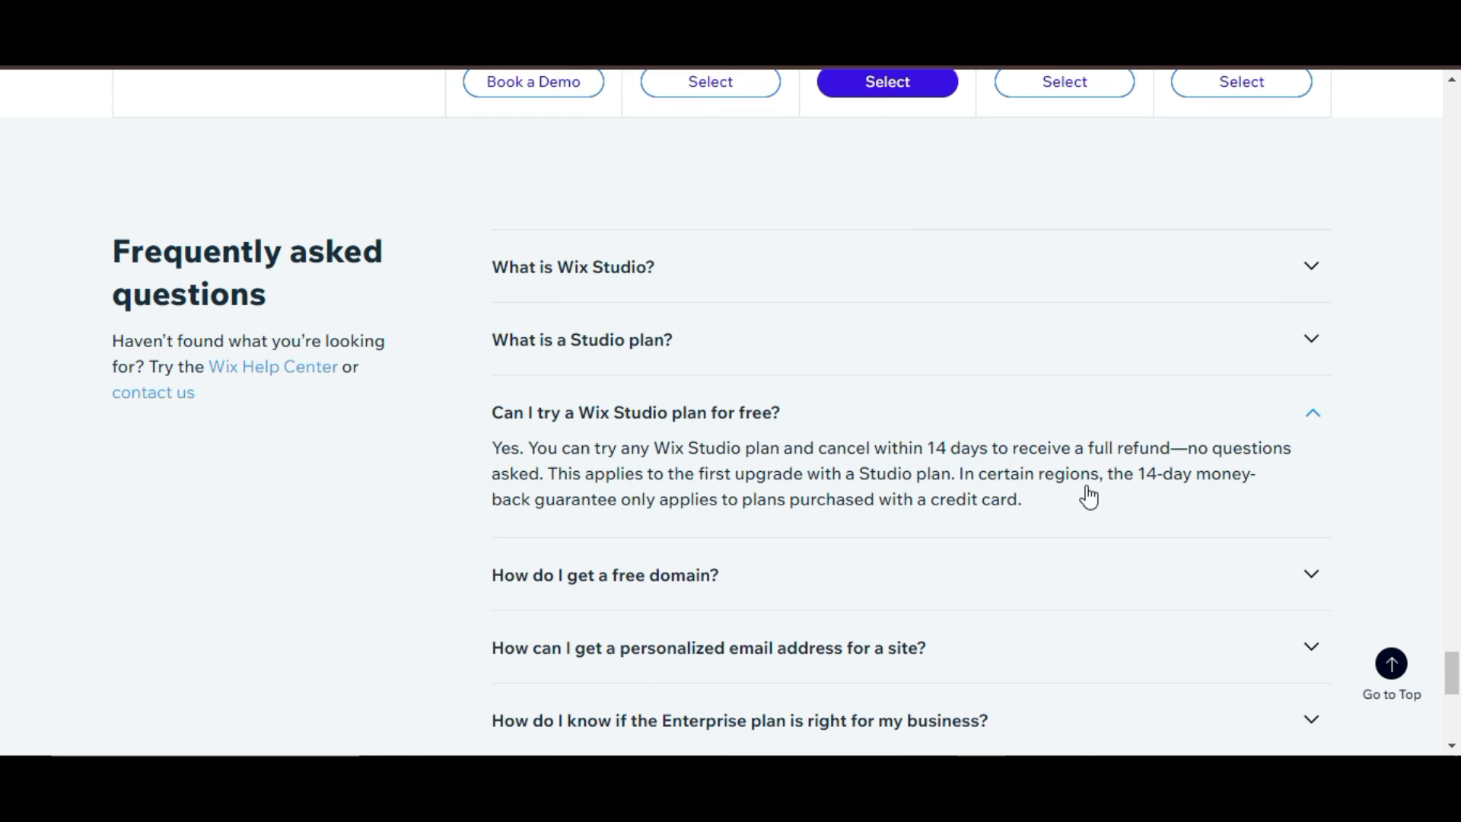
pyautogui.moveTo(1083, 524)
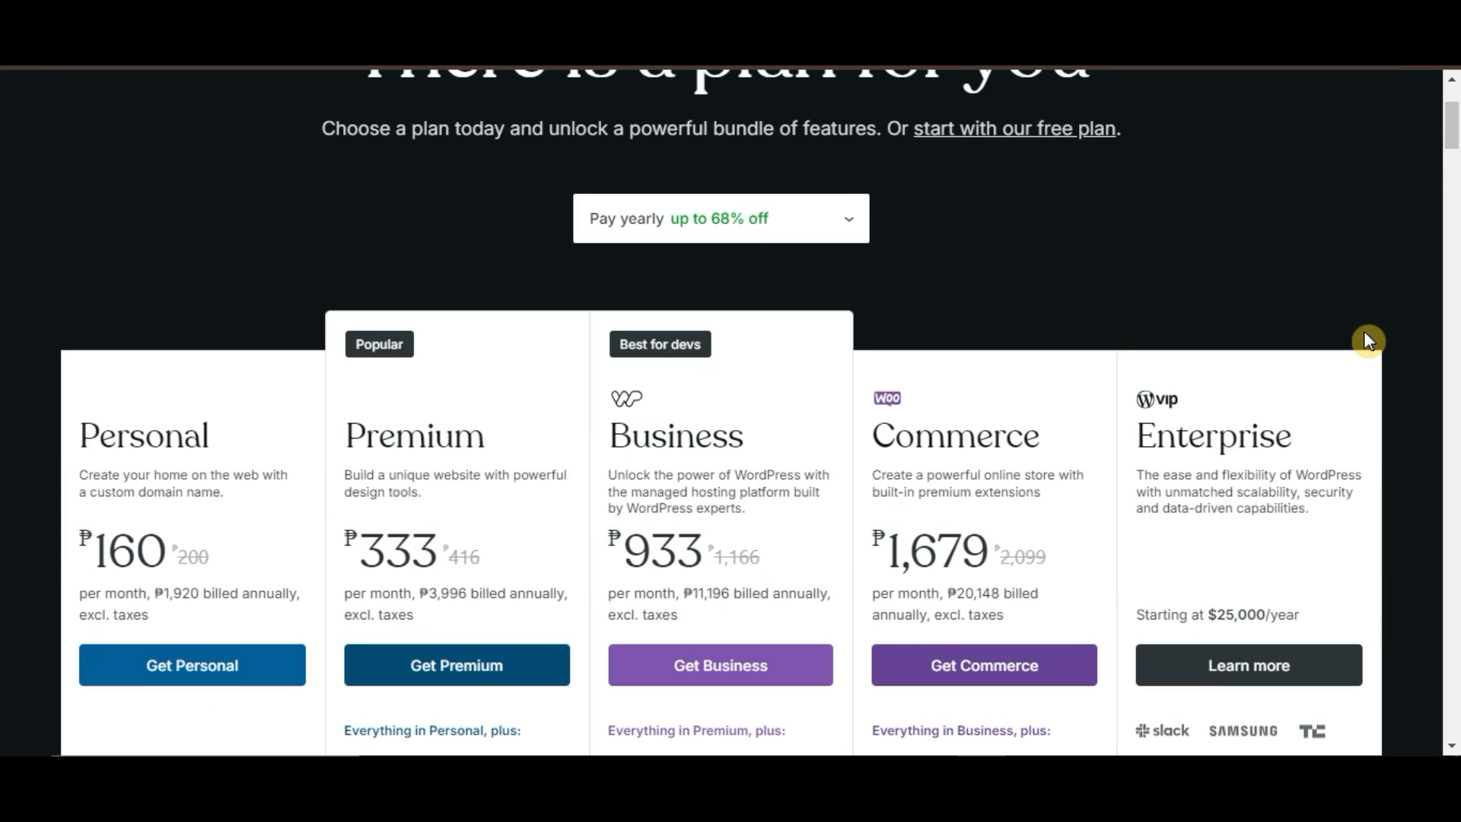
# Step: Scroll the Premium, Business, Commerce, Personal and Free plan comparison to its bottom
pyautogui.scroll(-3)
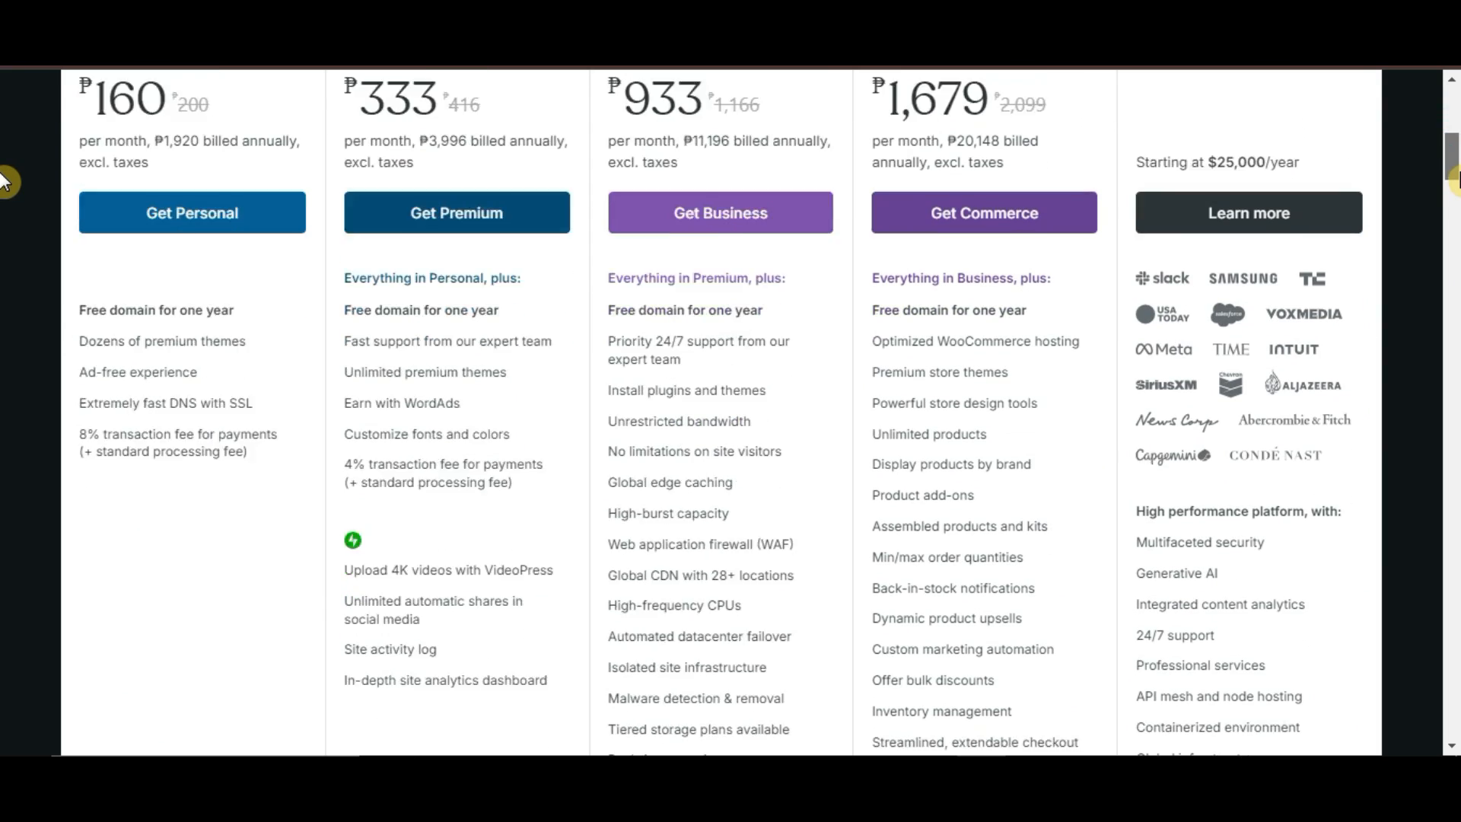
pyautogui.scroll(-3)
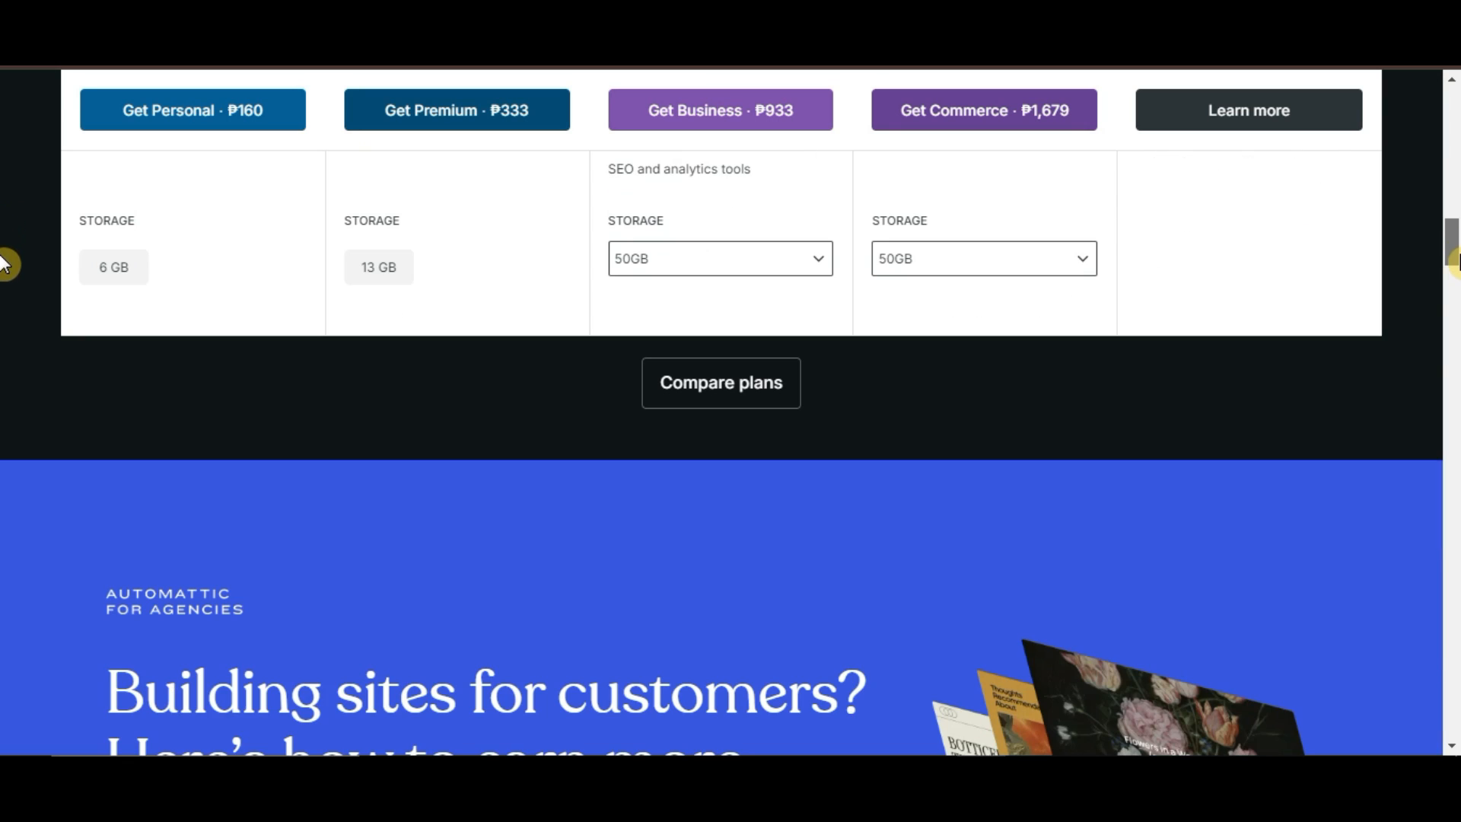
pyautogui.scroll(3)
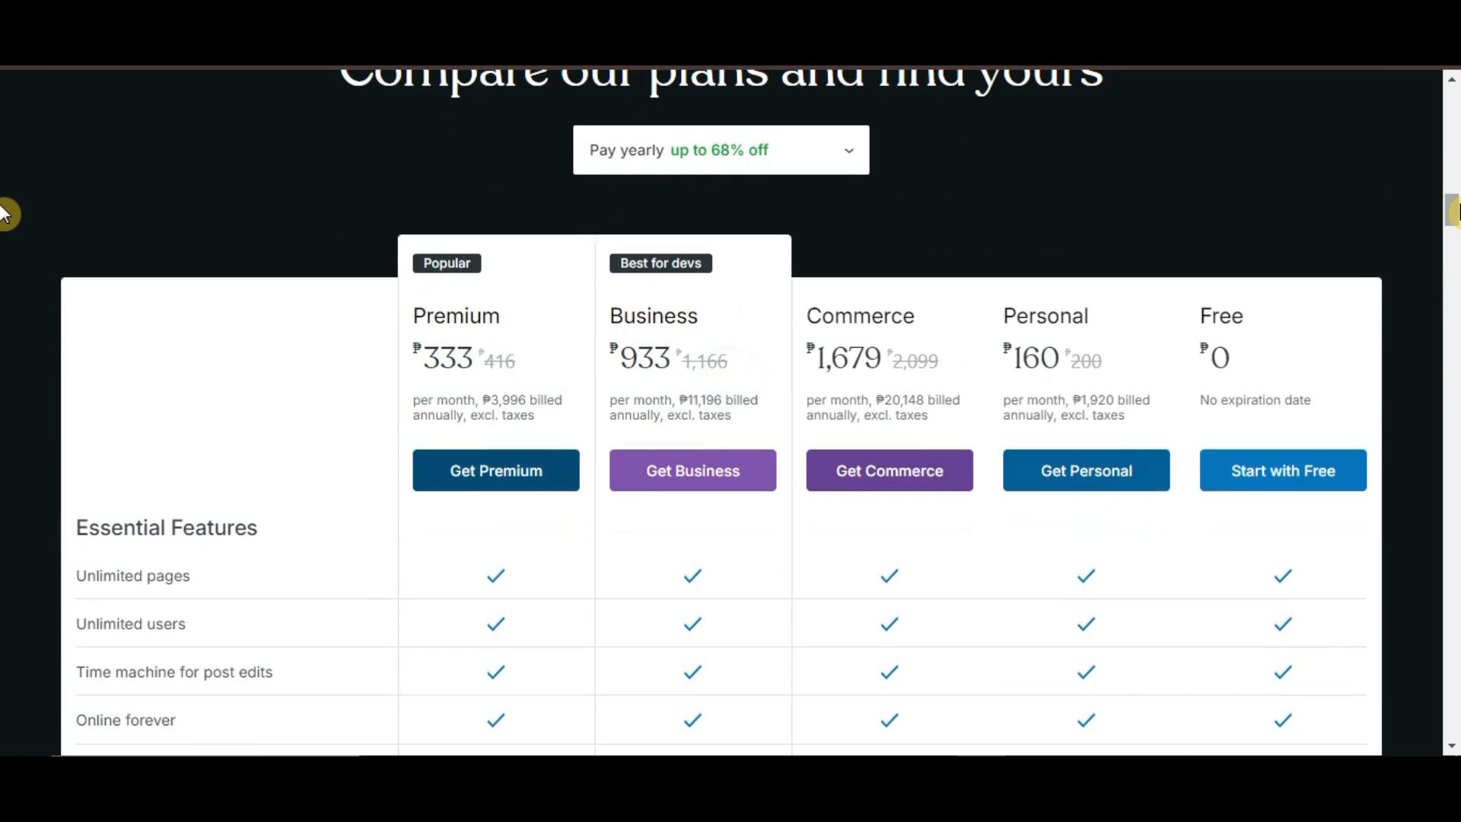
pyautogui.scroll(-3)
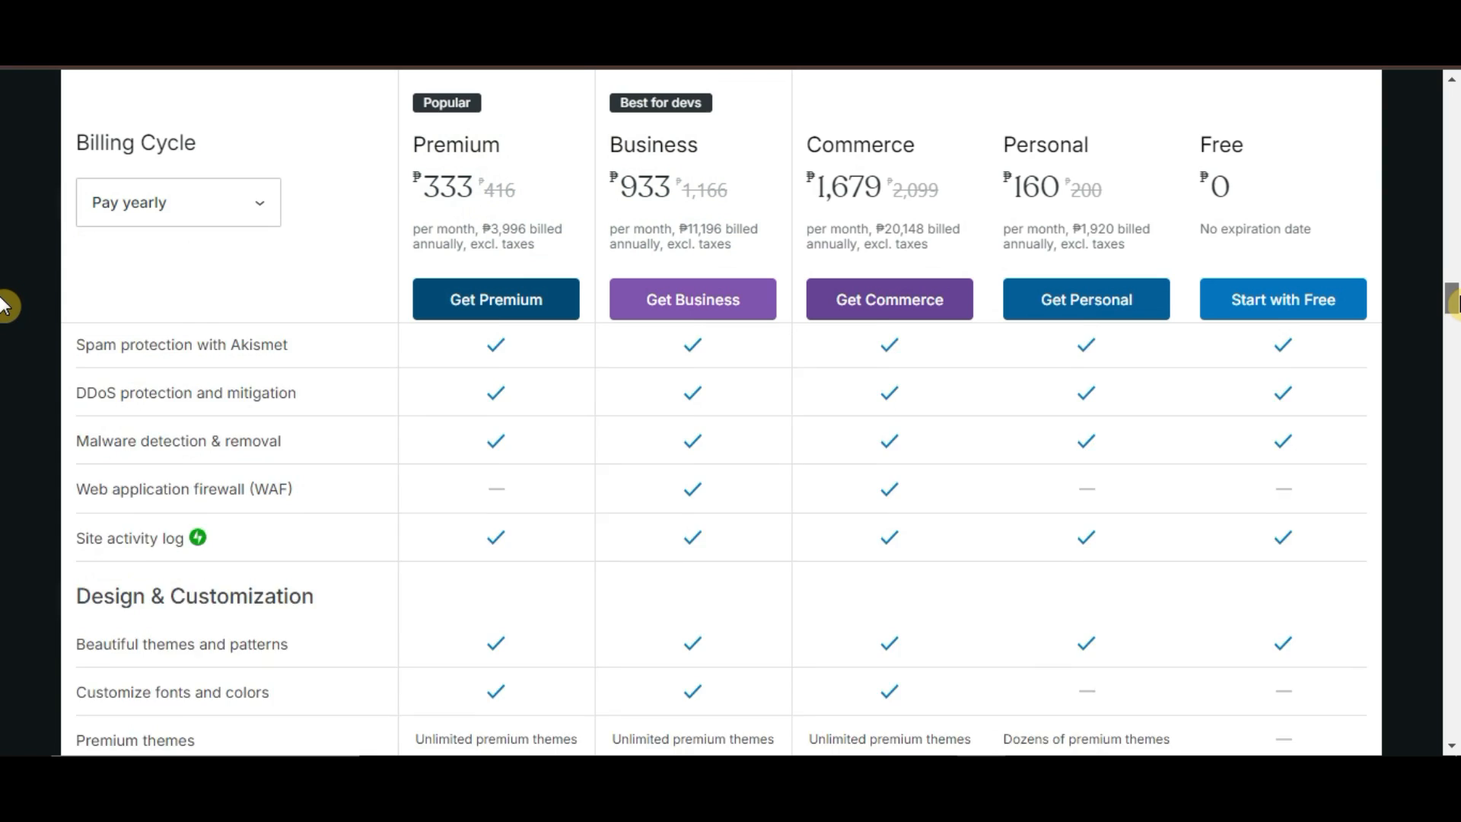
pyautogui.scroll(-3)
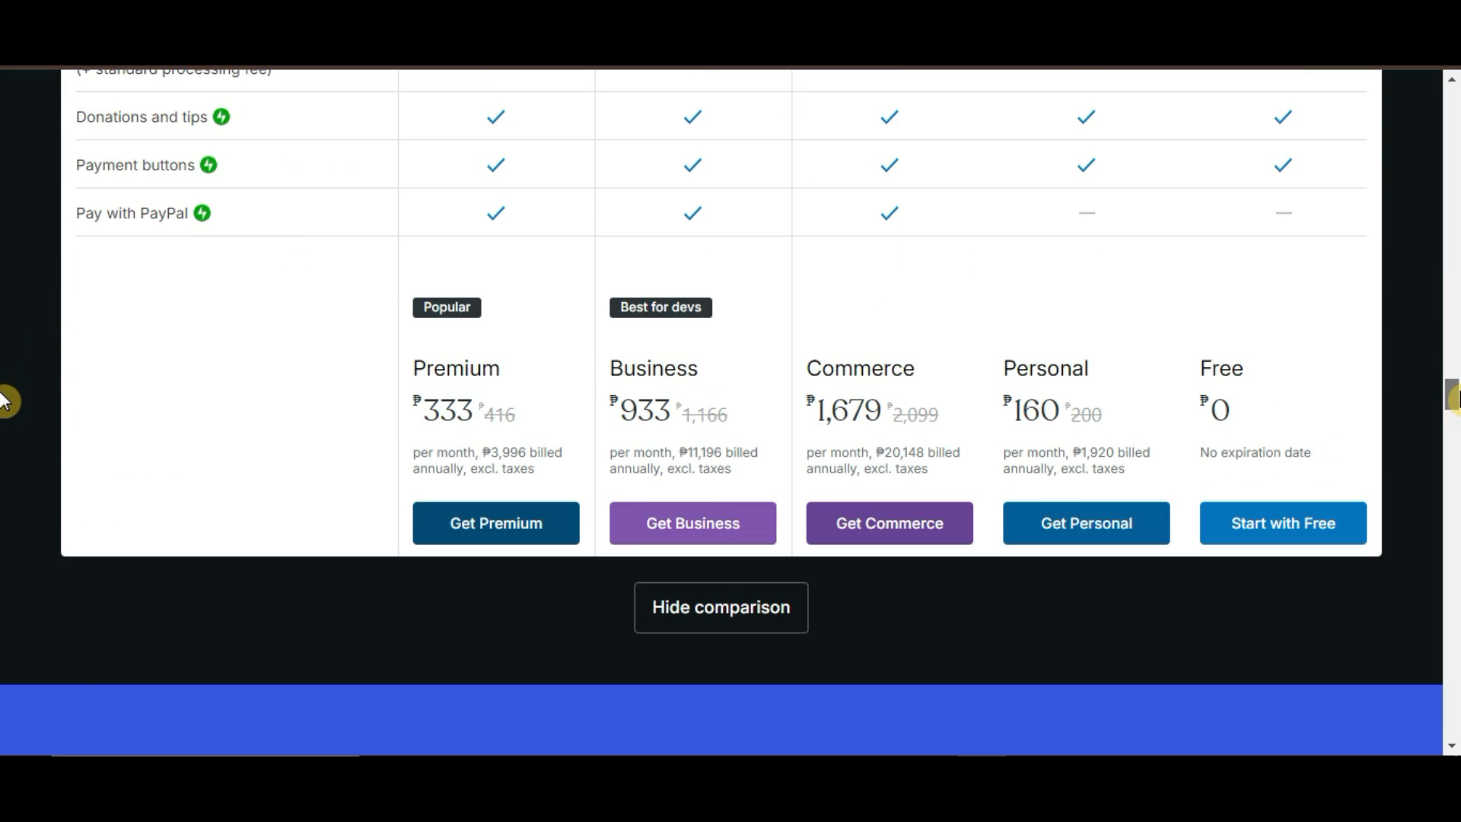
# Step: Bring up the Product menu, then the Resources menu with Academy, SEO Hub, Templates, Blog
pyautogui.click(571, 100)
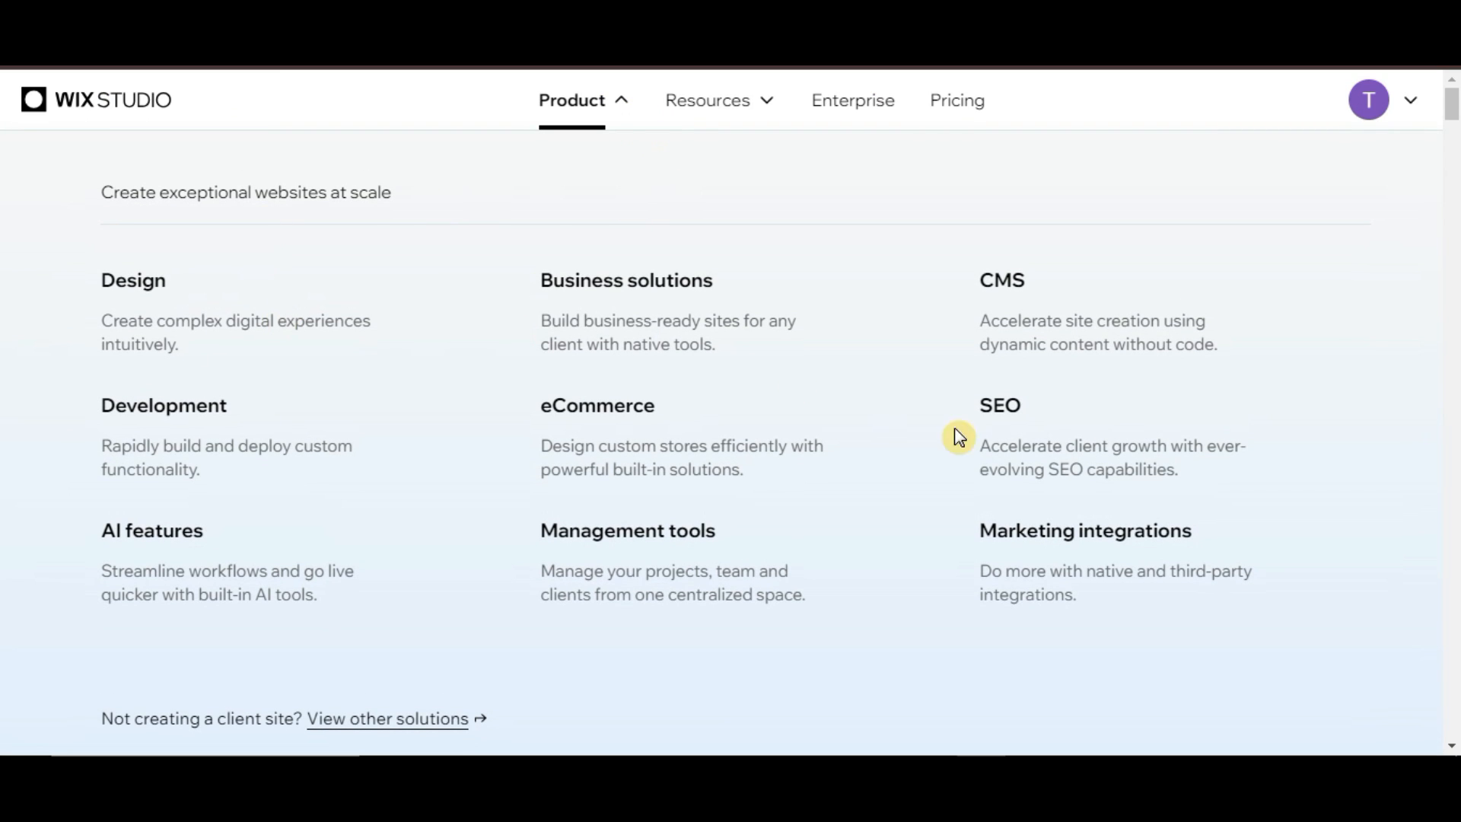
pyautogui.moveTo(921, 267)
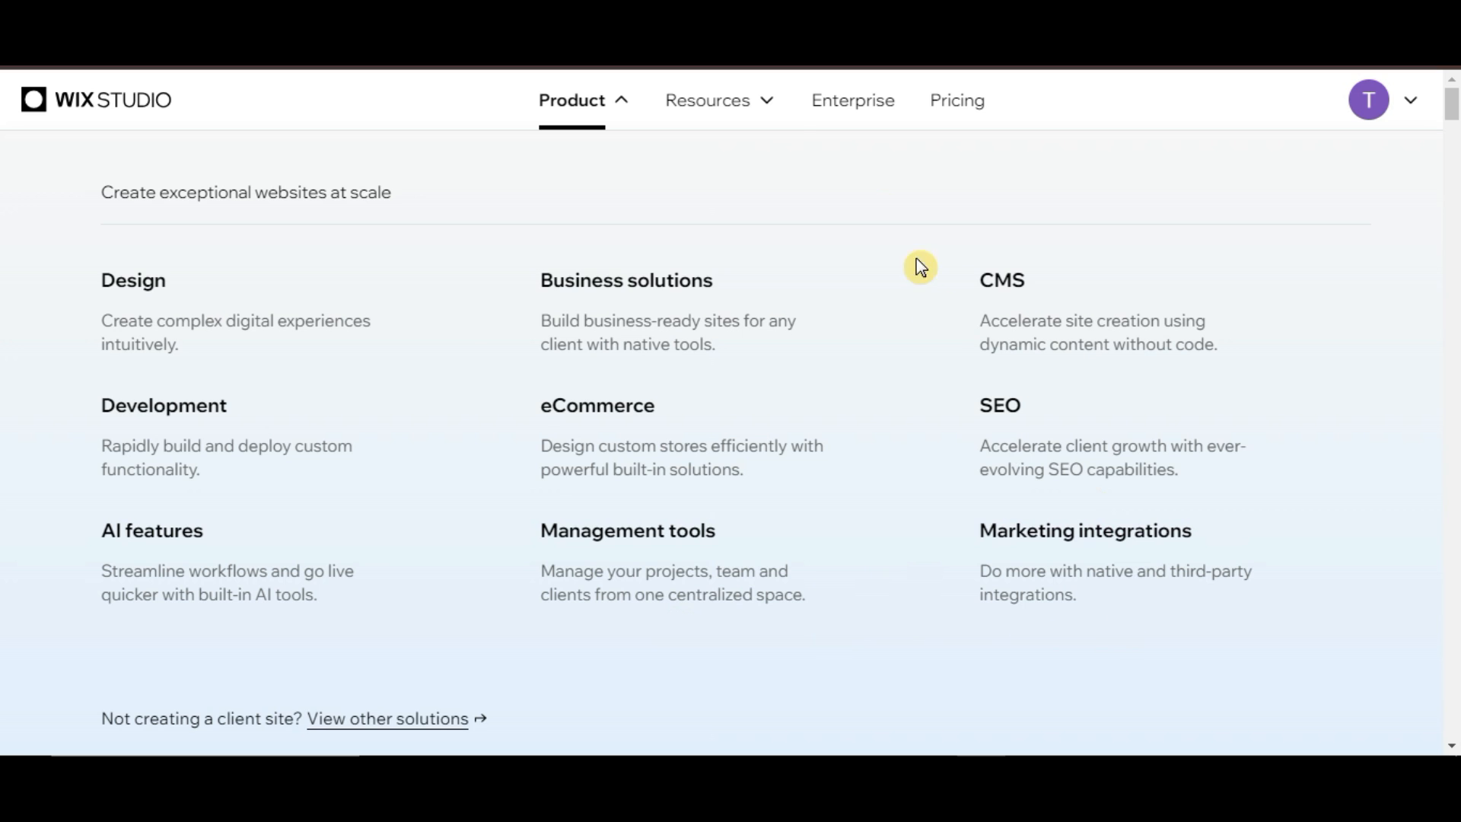
pyautogui.click(707, 100)
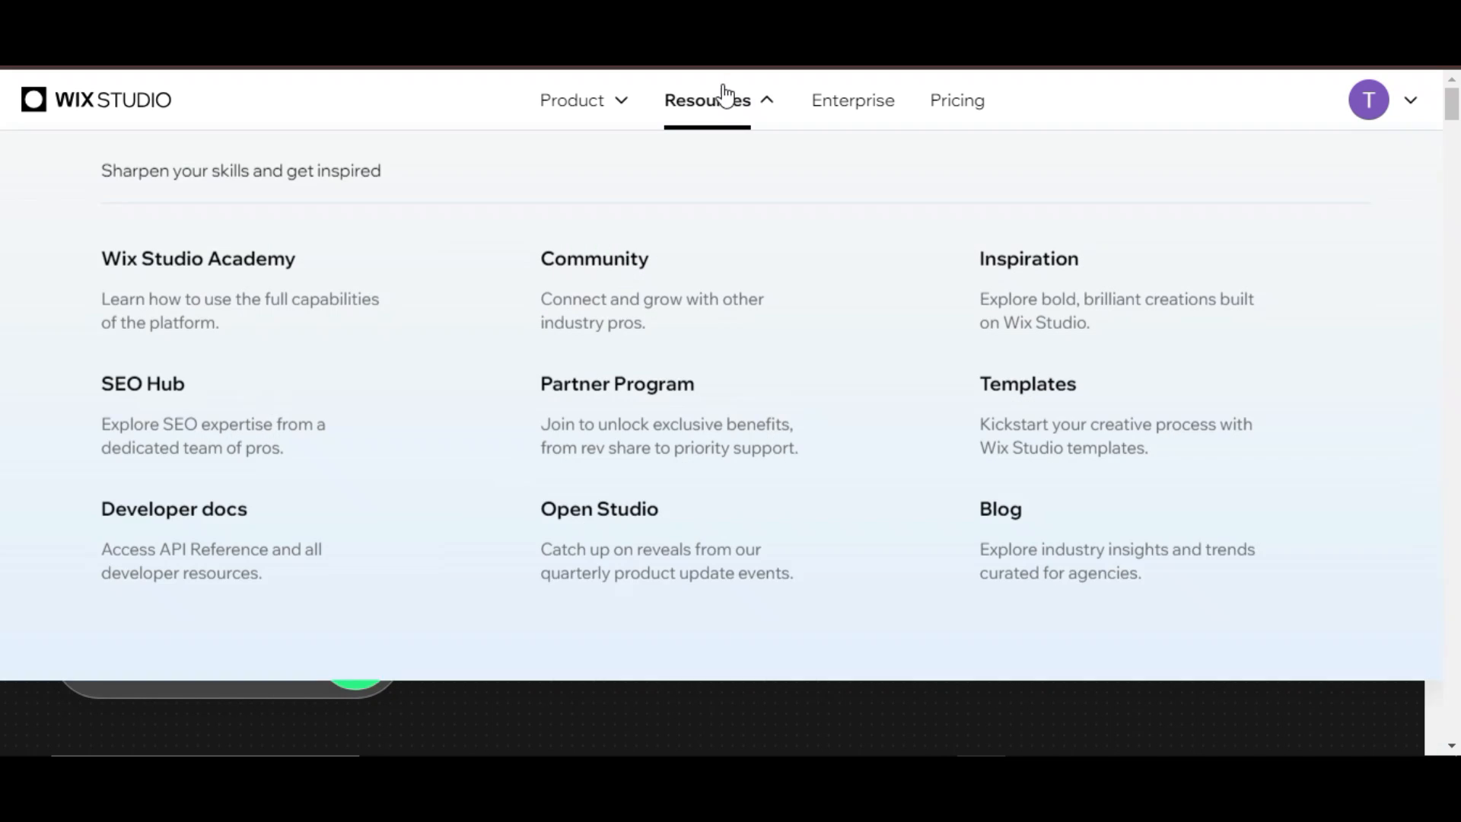